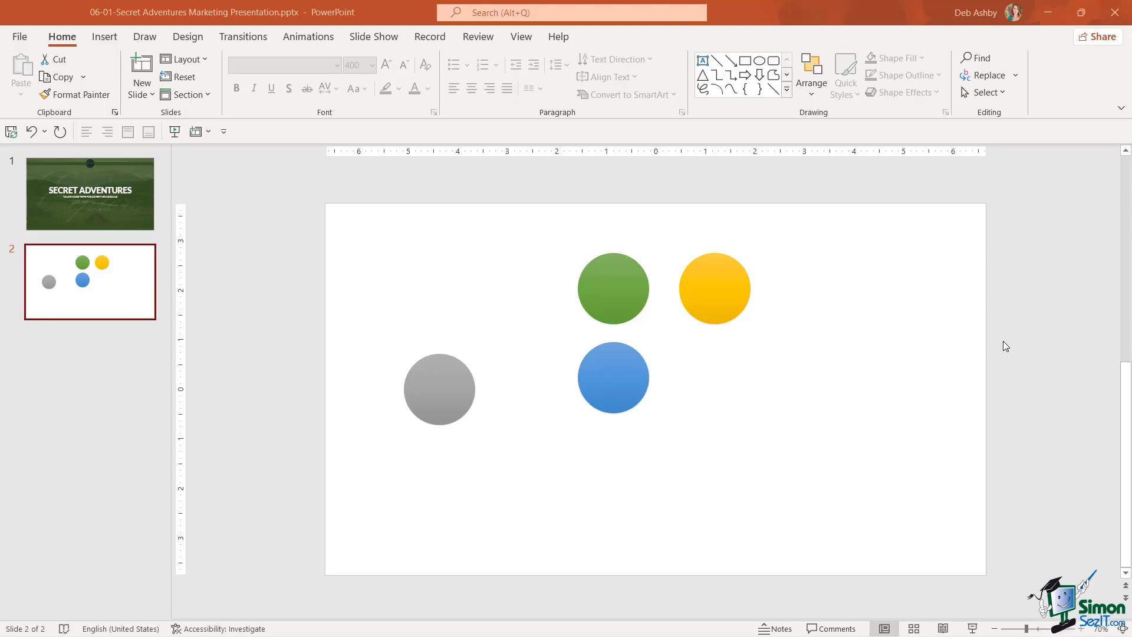
Display slide 1, the Secret Adventures title slide, in the main editing view
{"action": "left_click", "coordinate": [90, 193]}
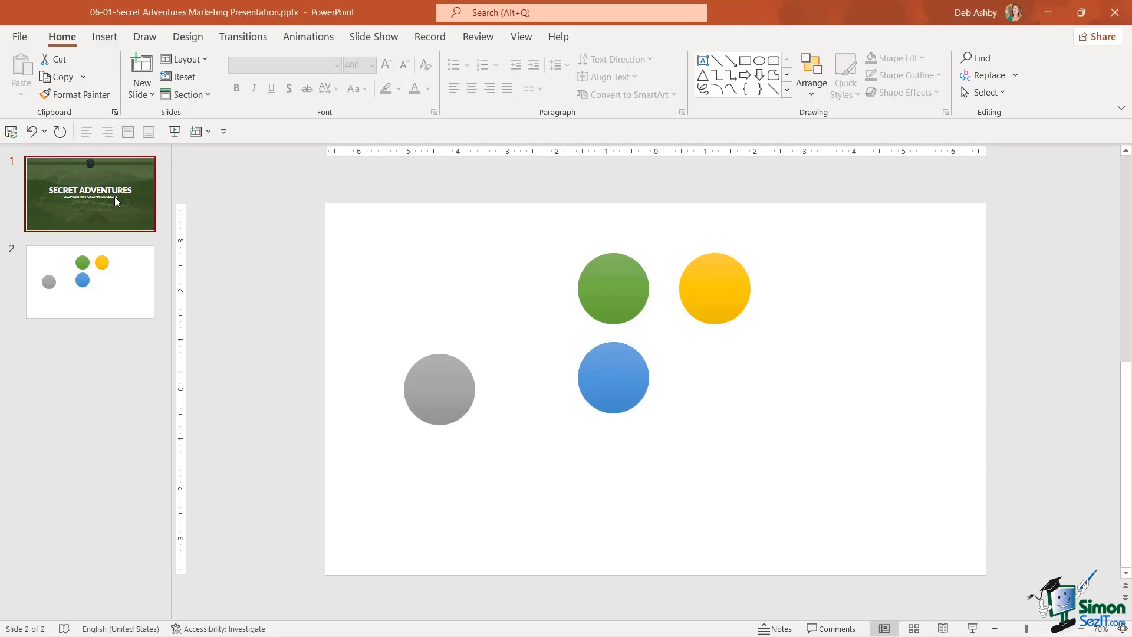
{"action": "left_click", "coordinate": [90, 193]}
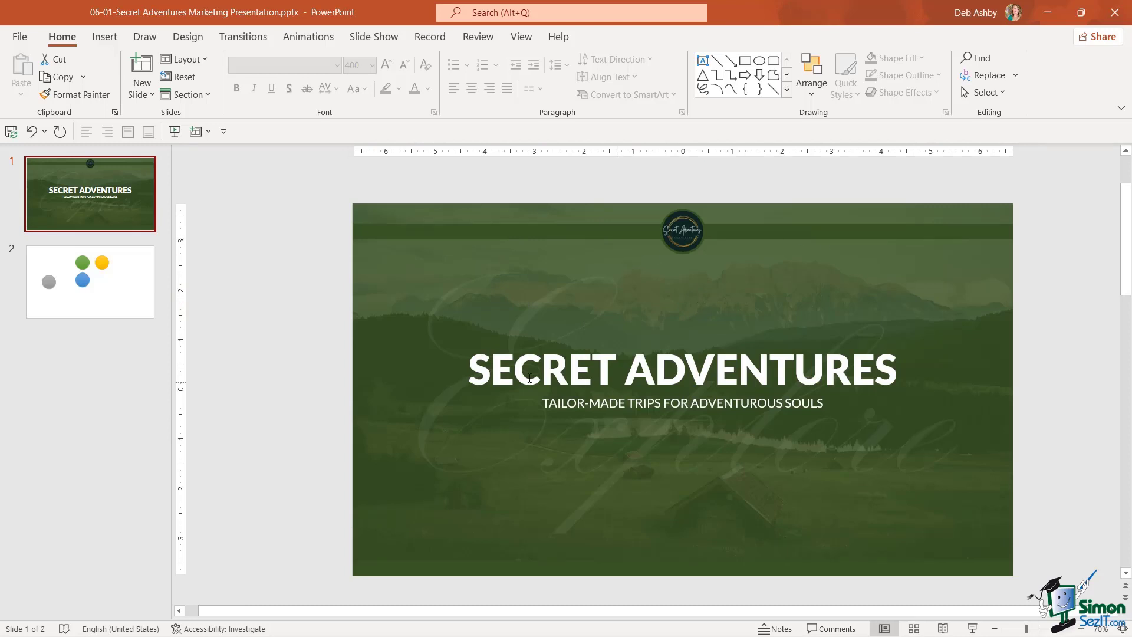
{"action": "mouse_move", "coordinate": [668, 294]}
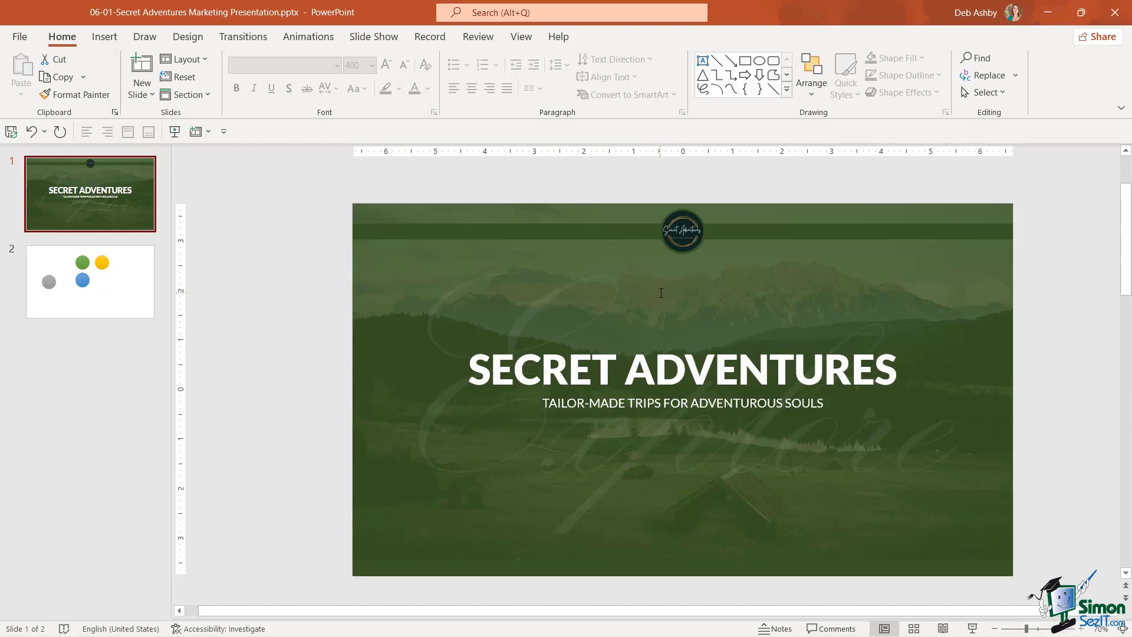
{"action": "mouse_move", "coordinate": [130, 173]}
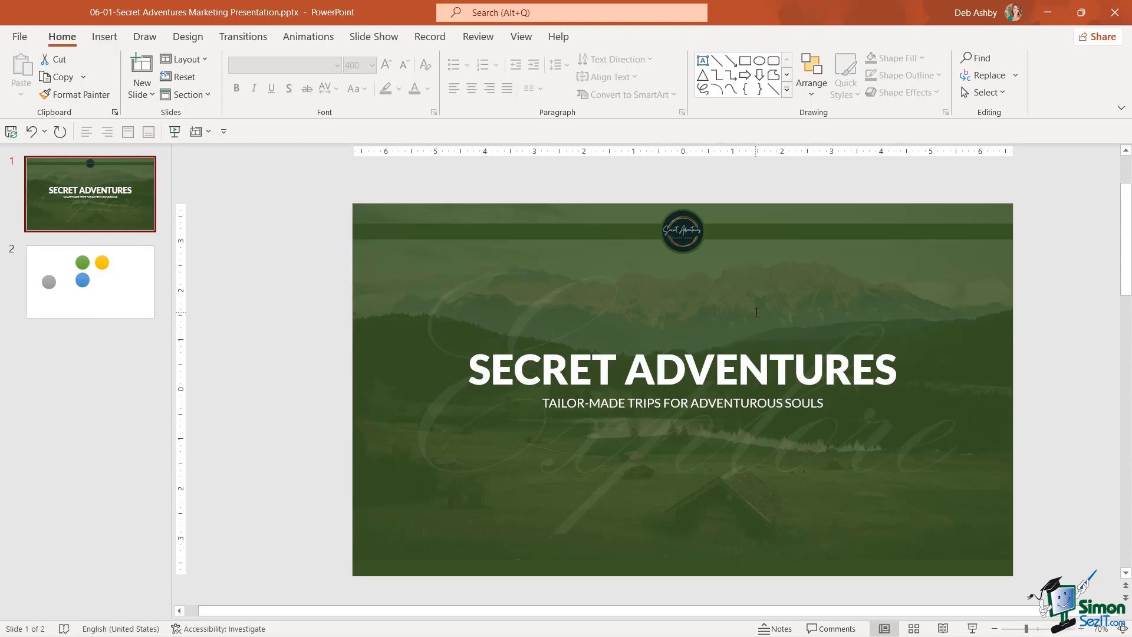
{"action": "mouse_move", "coordinate": [772, 319]}
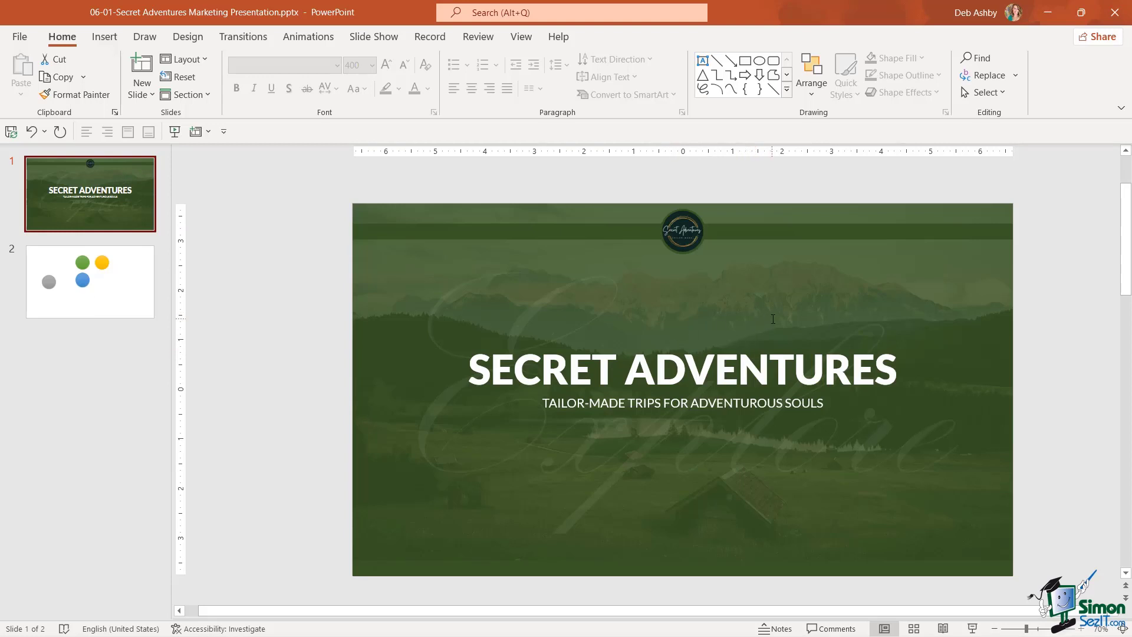
{"action": "mouse_move", "coordinate": [762, 312]}
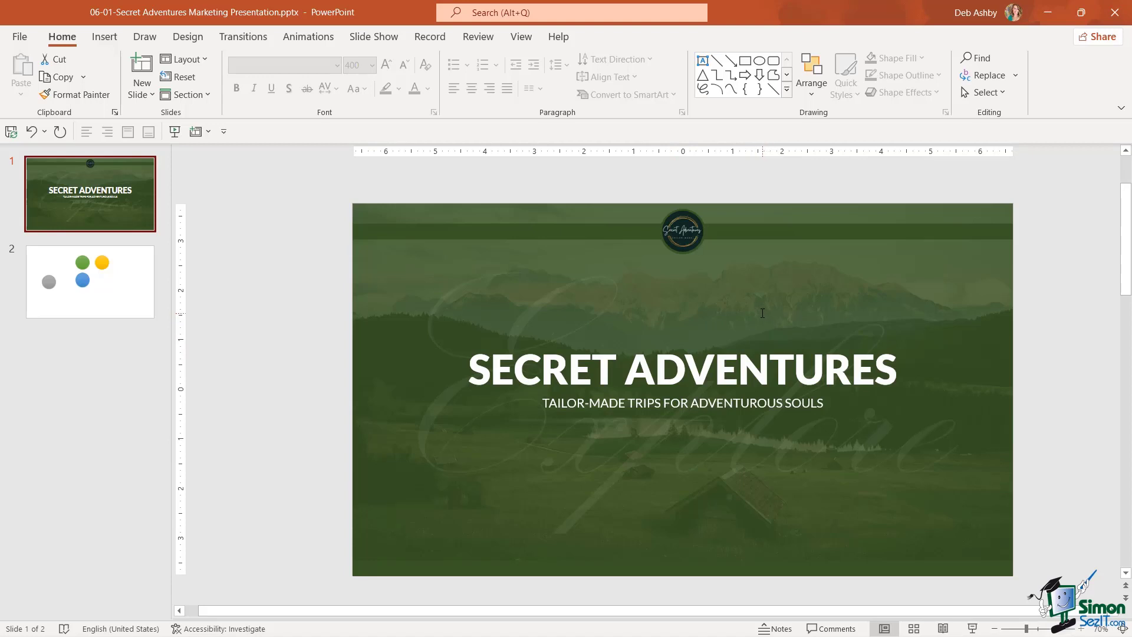
{"action": "mouse_move", "coordinate": [516, 293]}
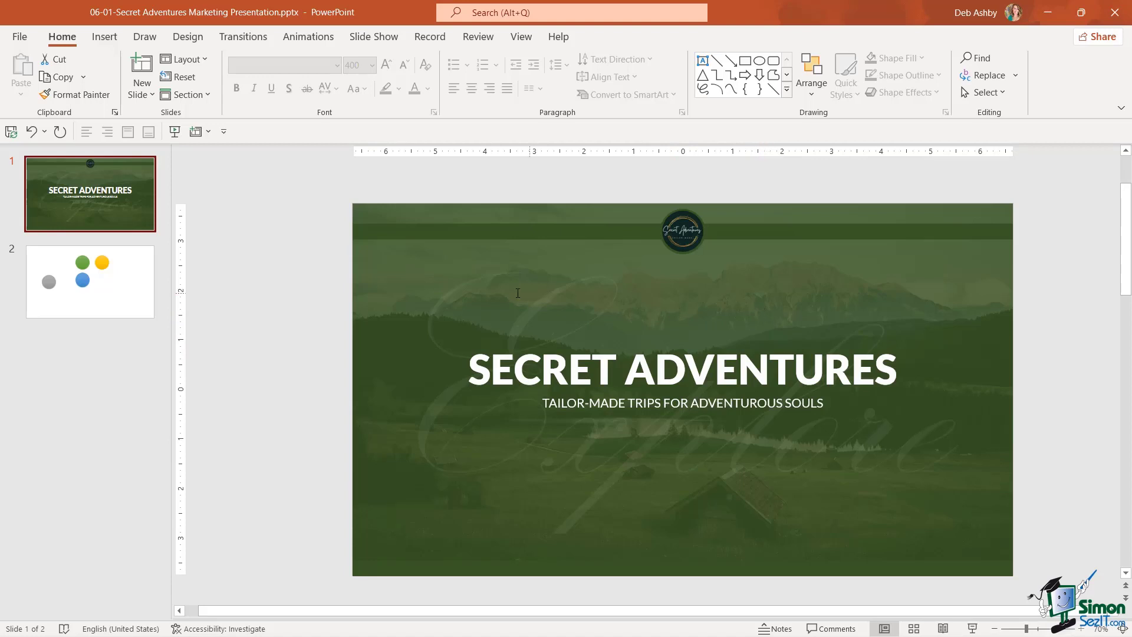
{"action": "mouse_move", "coordinate": [860, 414]}
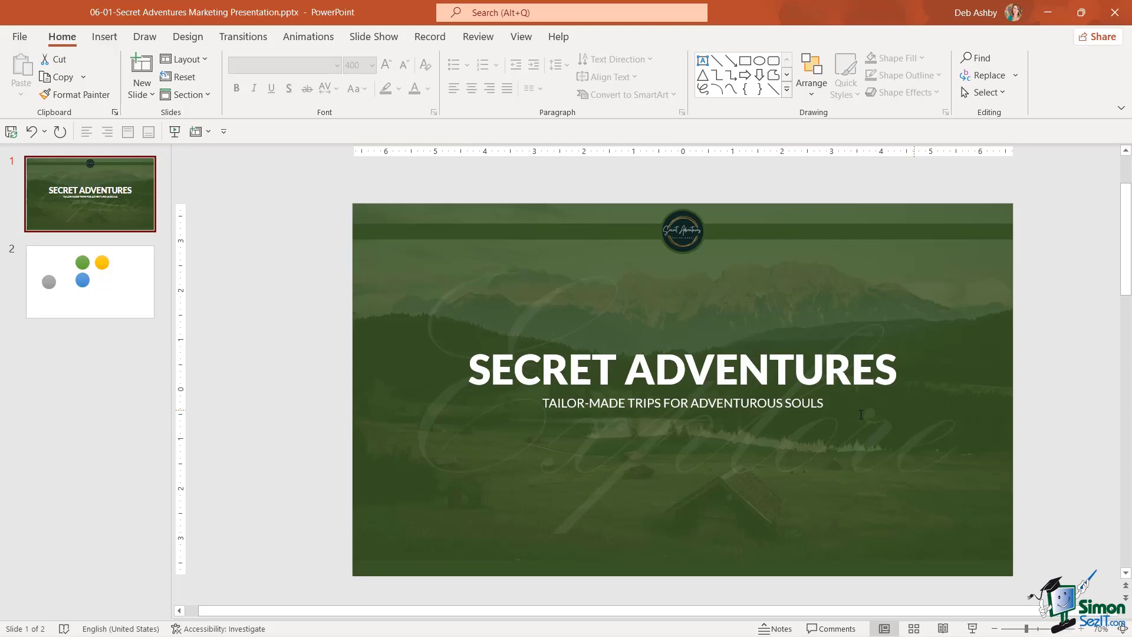
{"action": "mouse_move", "coordinate": [816, 433]}
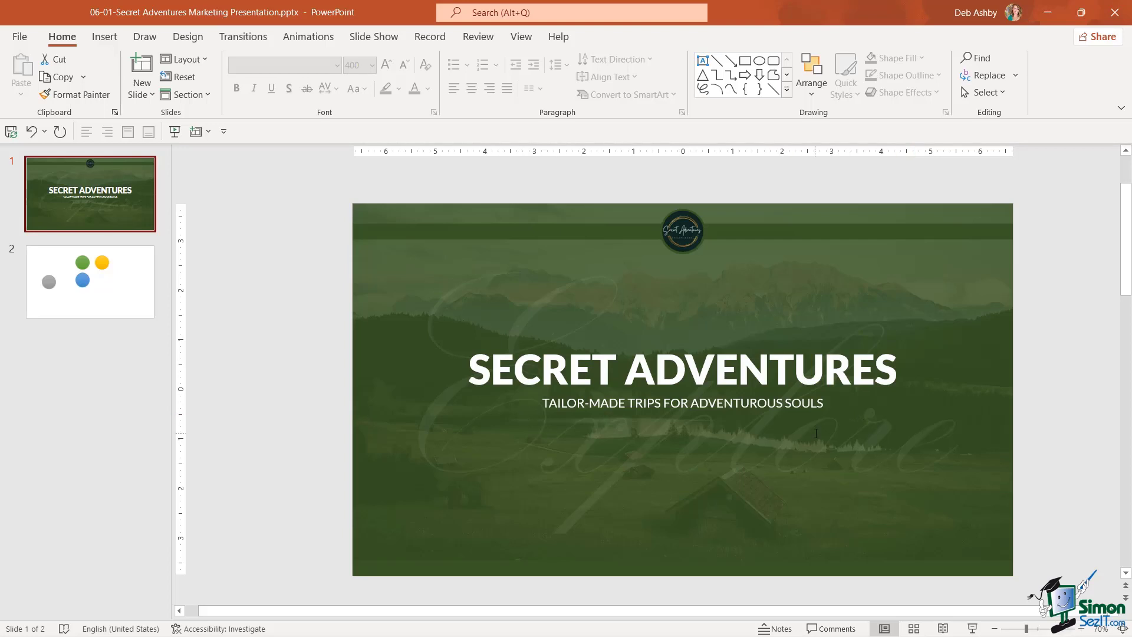
{"action": "mouse_move", "coordinate": [534, 337]}
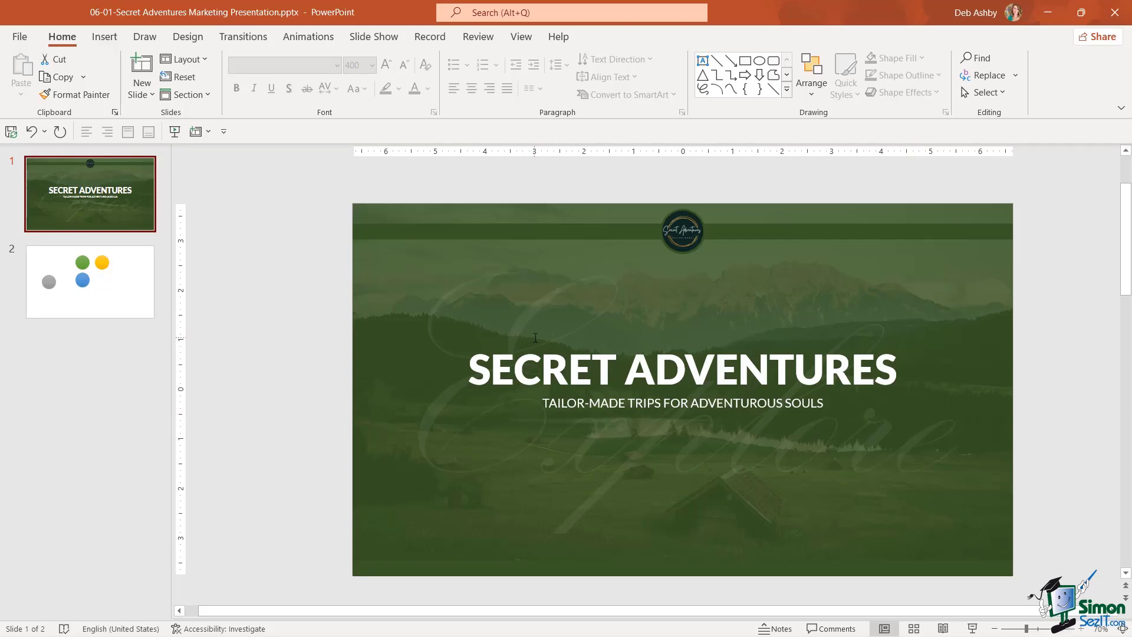
{"action": "mouse_move", "coordinate": [788, 289]}
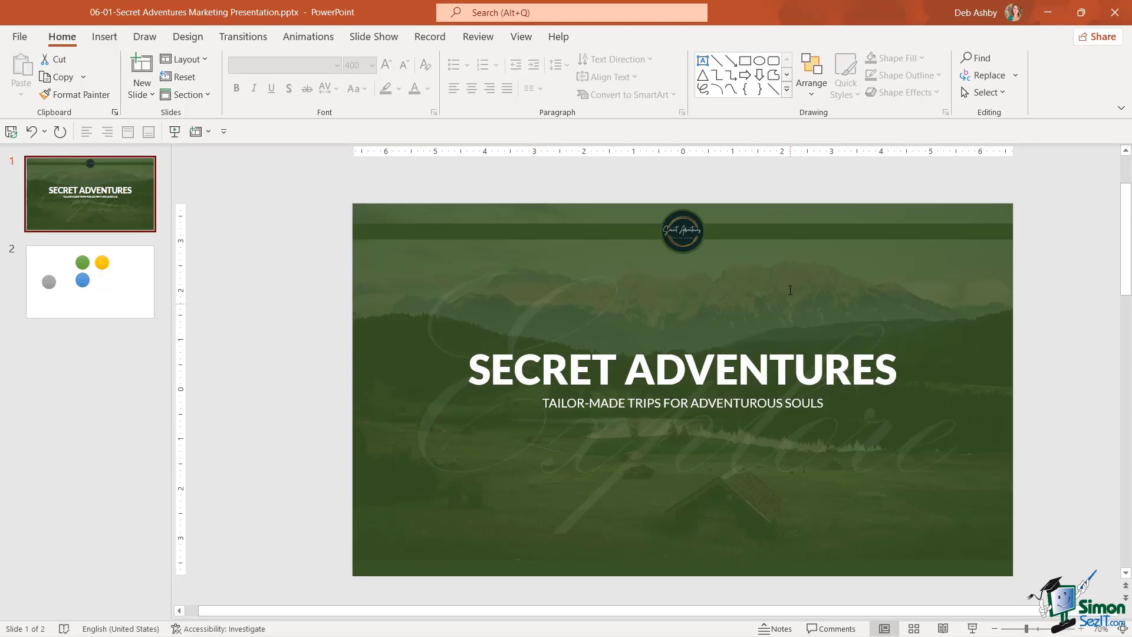
{"action": "mouse_move", "coordinate": [698, 302]}
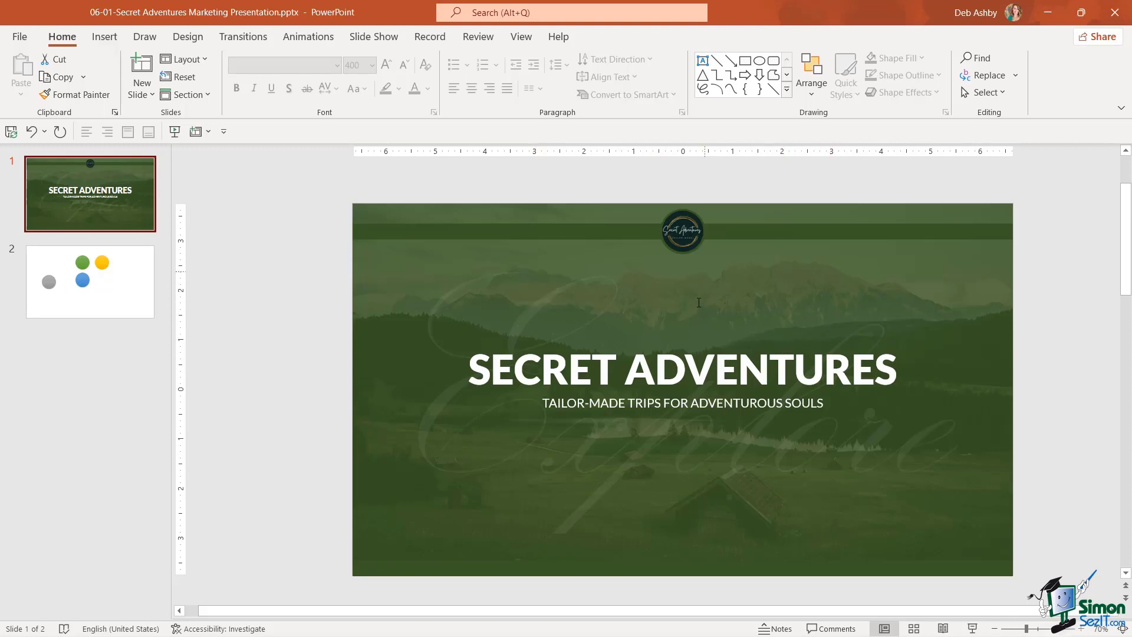
{"action": "mouse_move", "coordinate": [762, 264]}
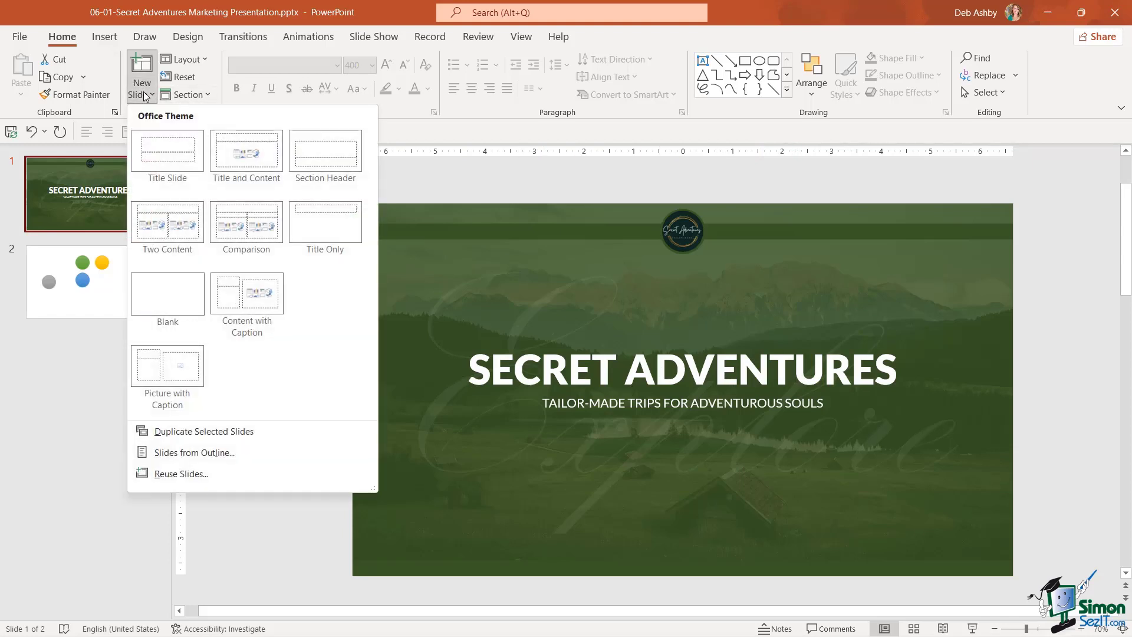
{"action": "mouse_move", "coordinate": [482, 189]}
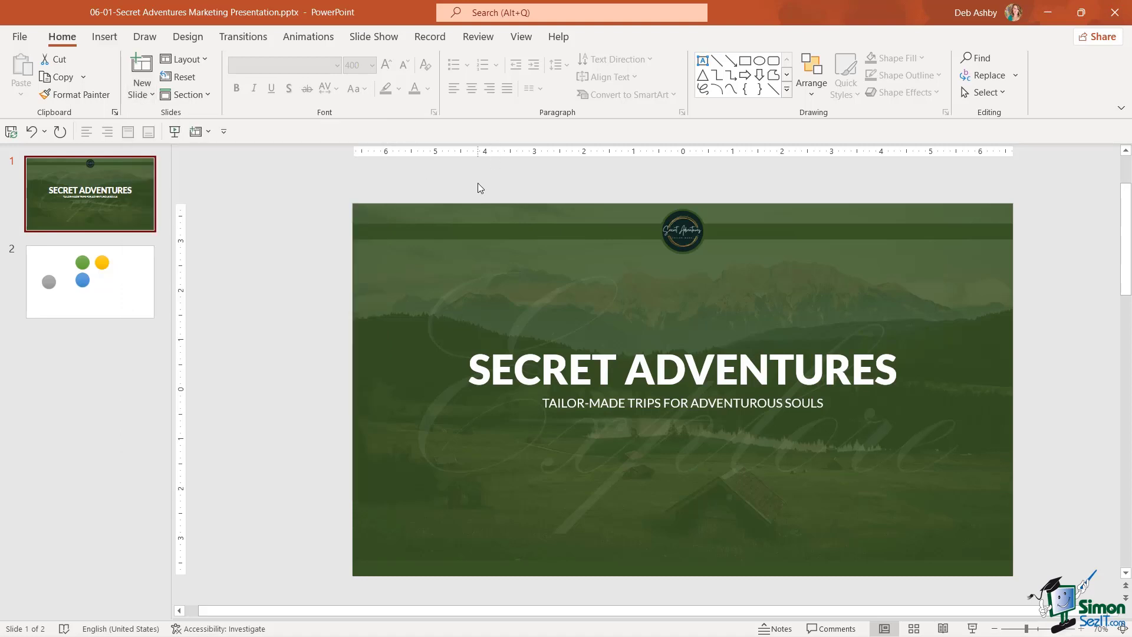
{"action": "mouse_move", "coordinate": [90, 195]}
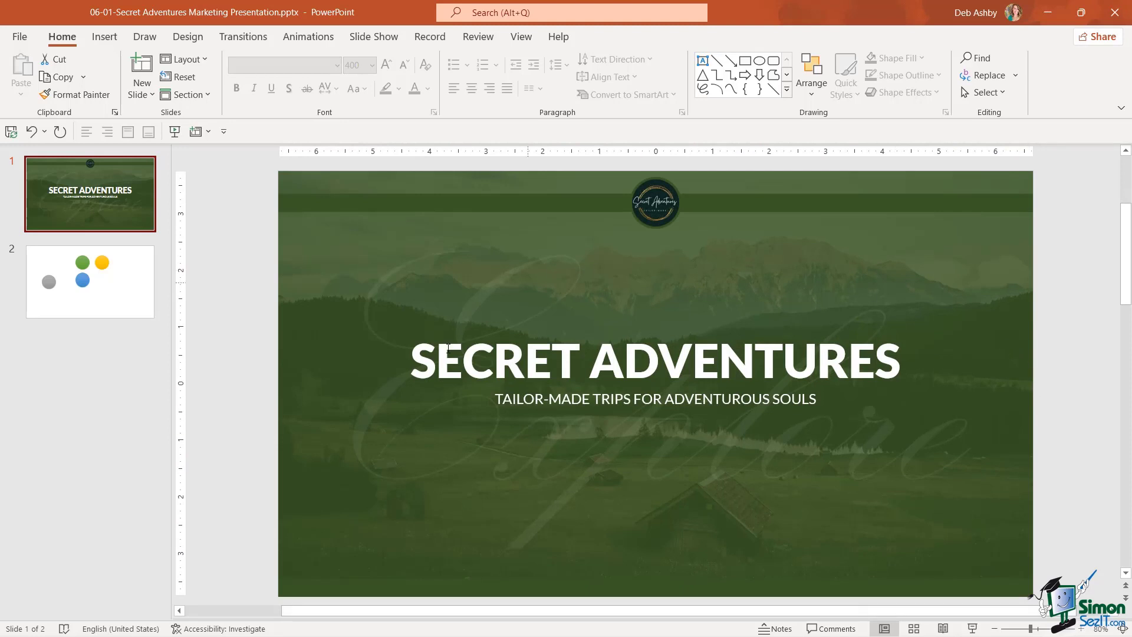
Remove the coloured-circles slide and duplicate the Secret Adventures title slide
{"action": "left_click", "coordinate": [90, 280]}
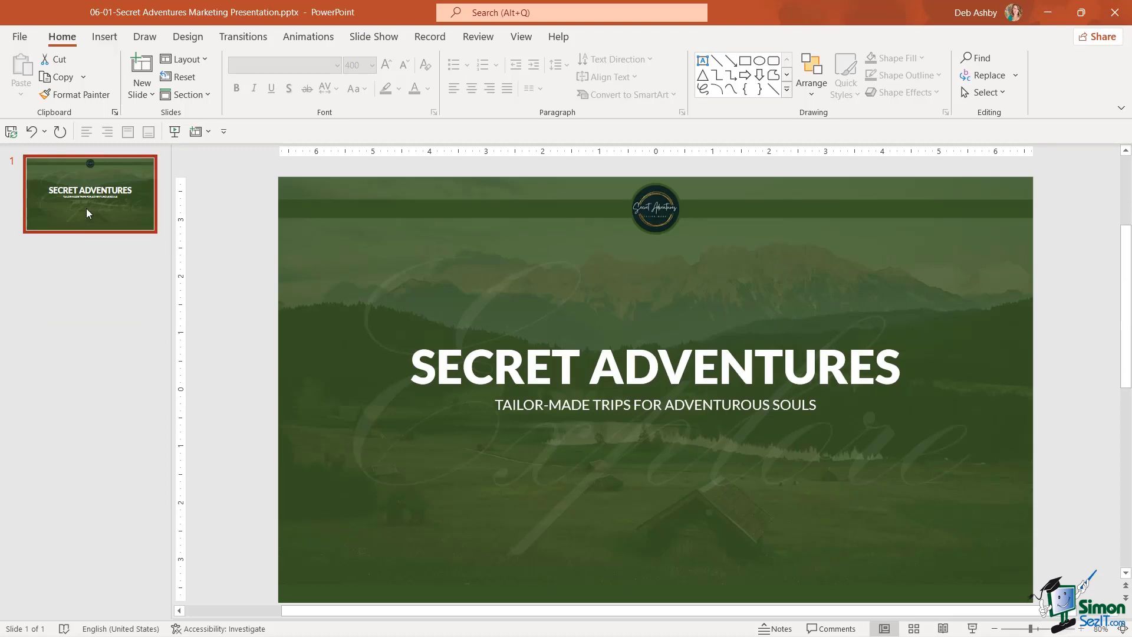
{"action": "key", "text": "ctrl+d"}
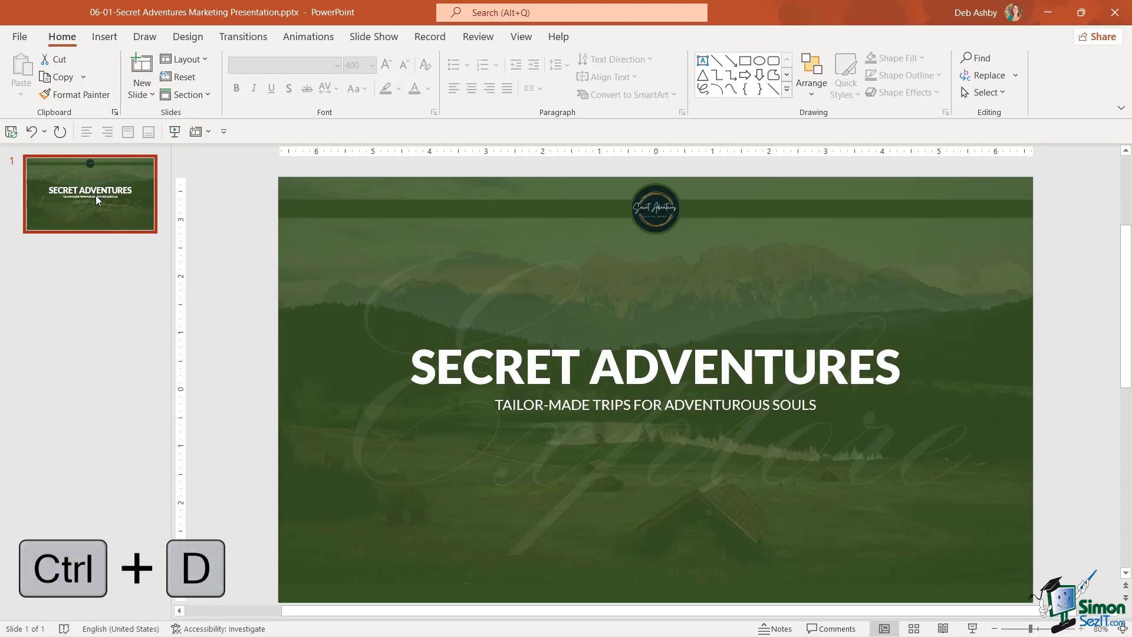
{"action": "key", "text": "ctrl+d"}
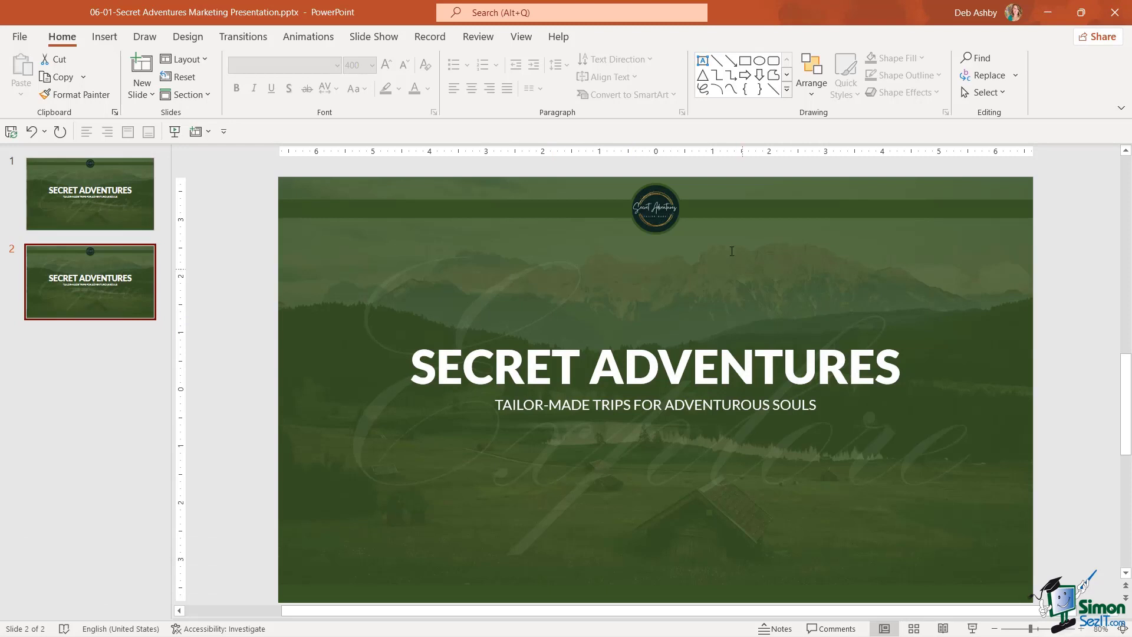
{"action": "mouse_move", "coordinate": [723, 270]}
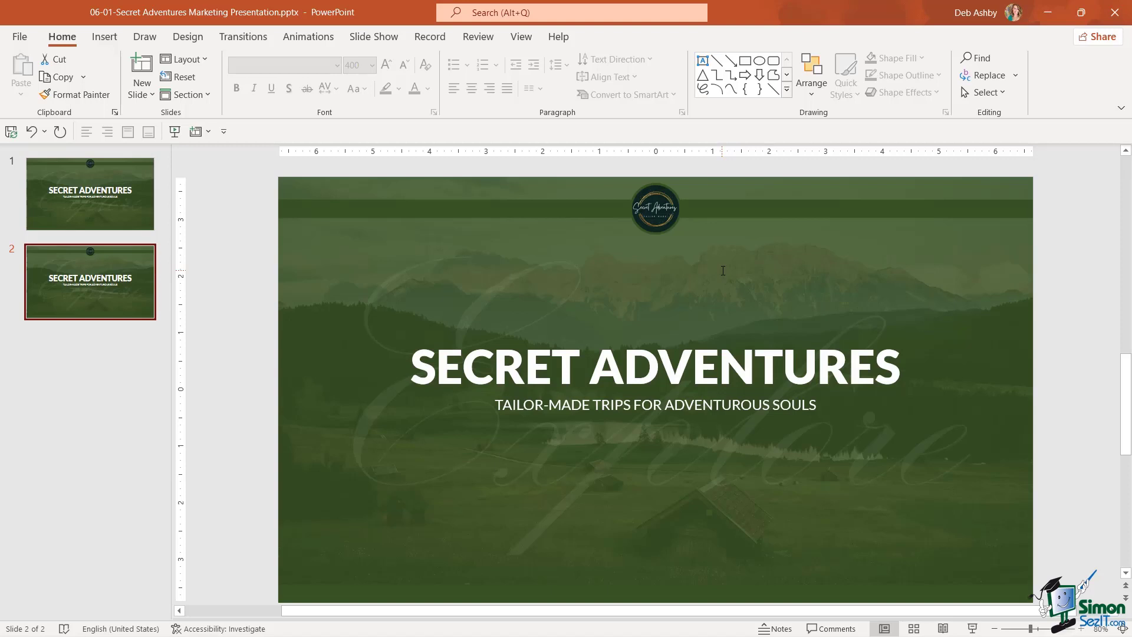
{"action": "mouse_move", "coordinate": [685, 297]}
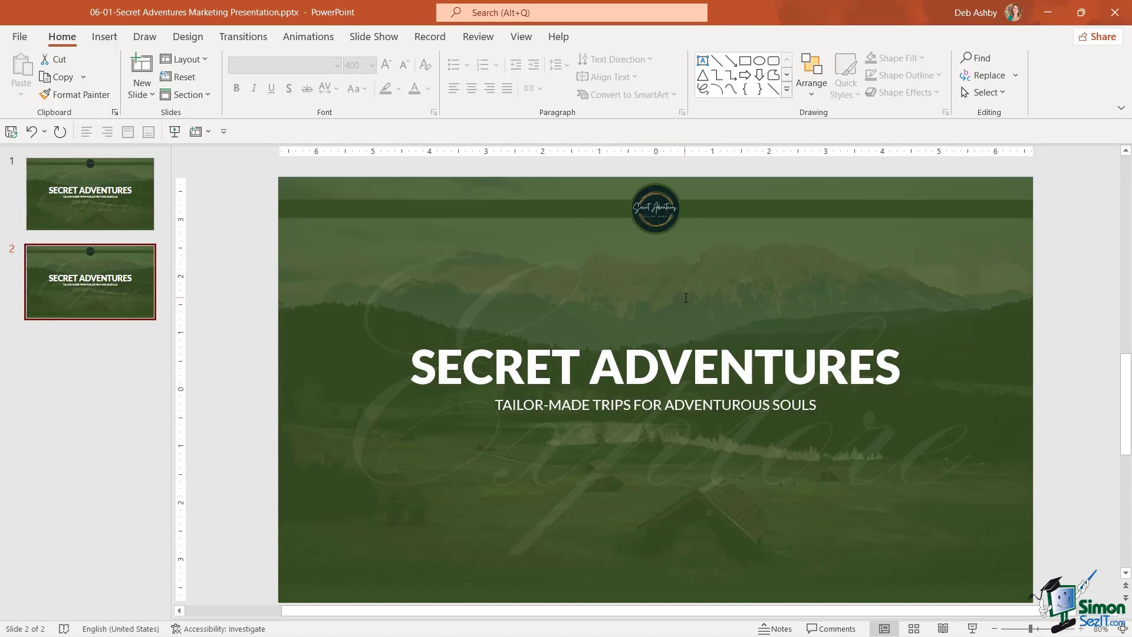
{"action": "mouse_move", "coordinate": [659, 265]}
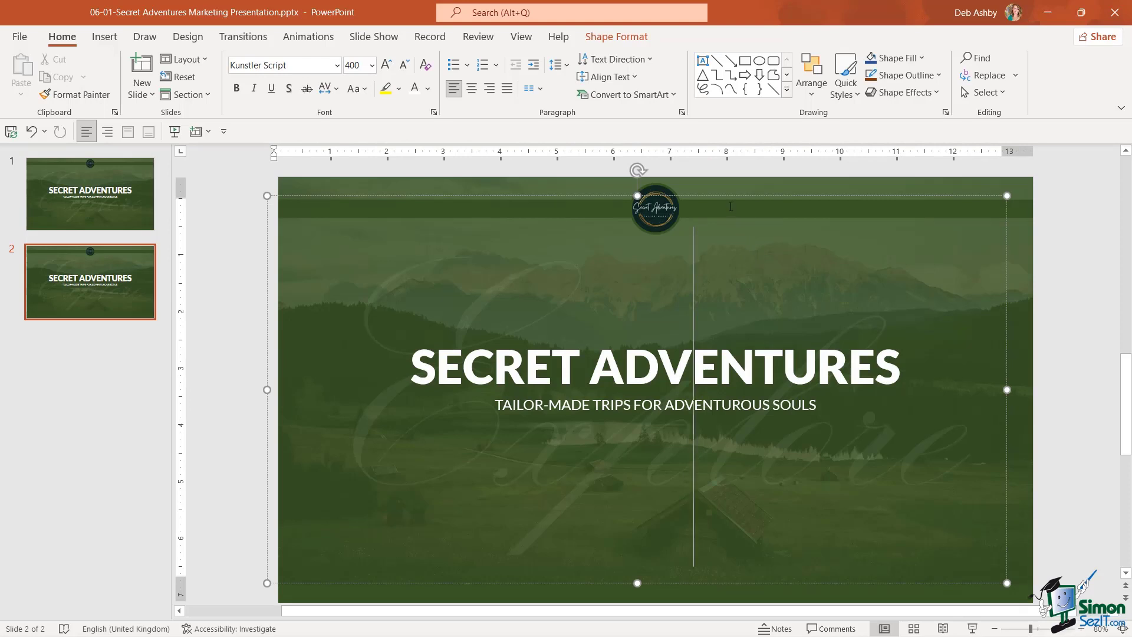
{"action": "mouse_move", "coordinate": [565, 302]}
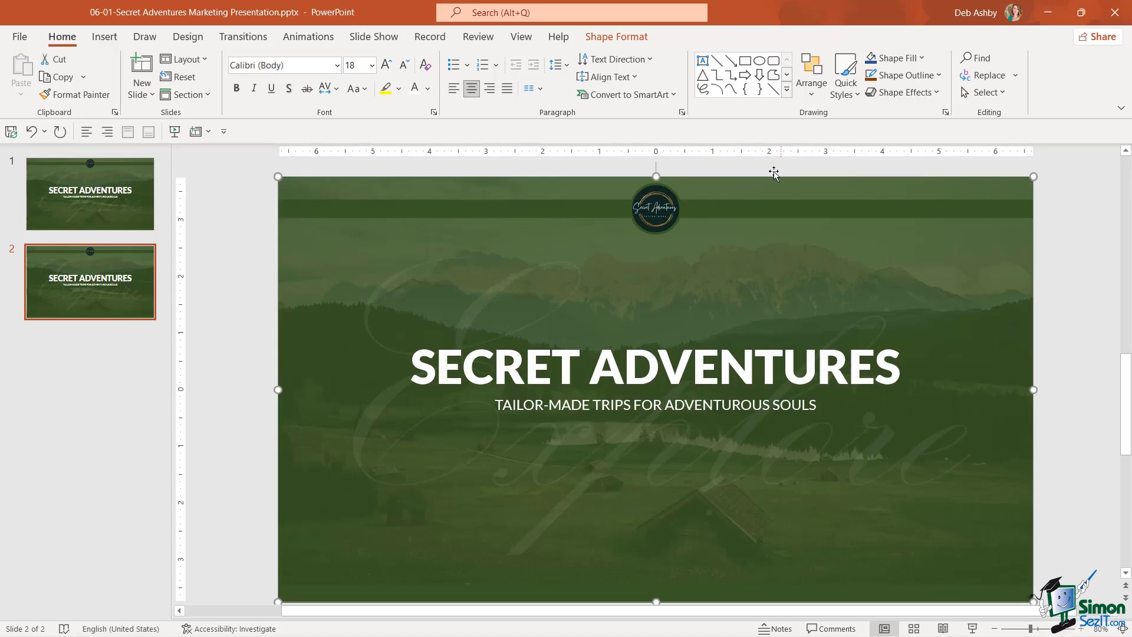
In the Selection Pane, hide the overlay, upper layers and title text, leaving only the landscape
{"action": "left_click", "coordinate": [615, 37]}
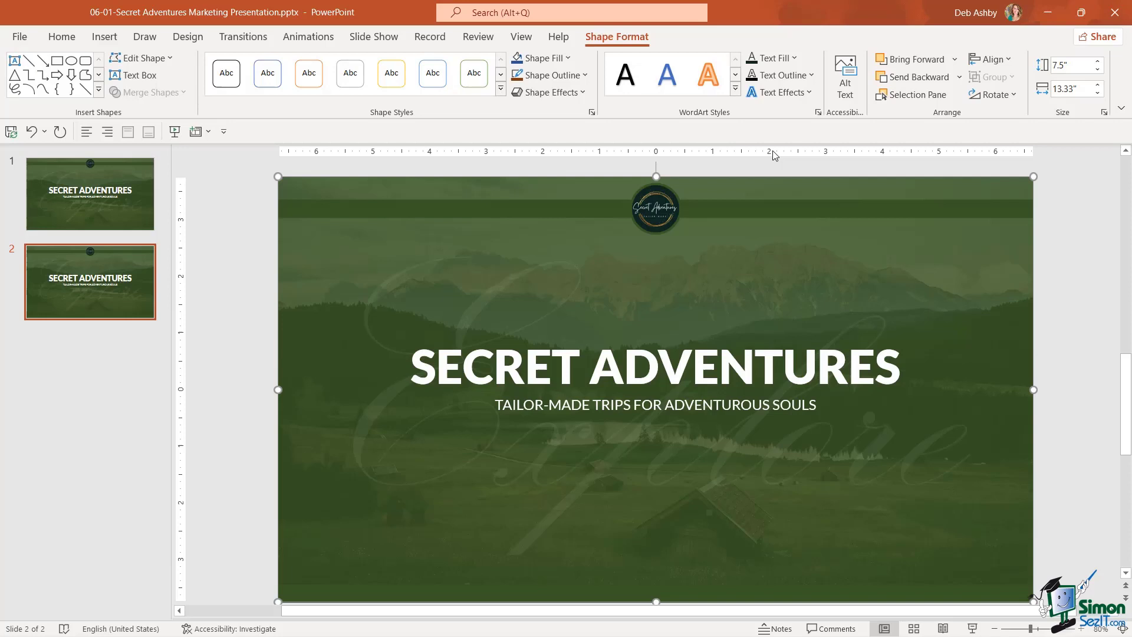
{"action": "left_click", "coordinate": [916, 94]}
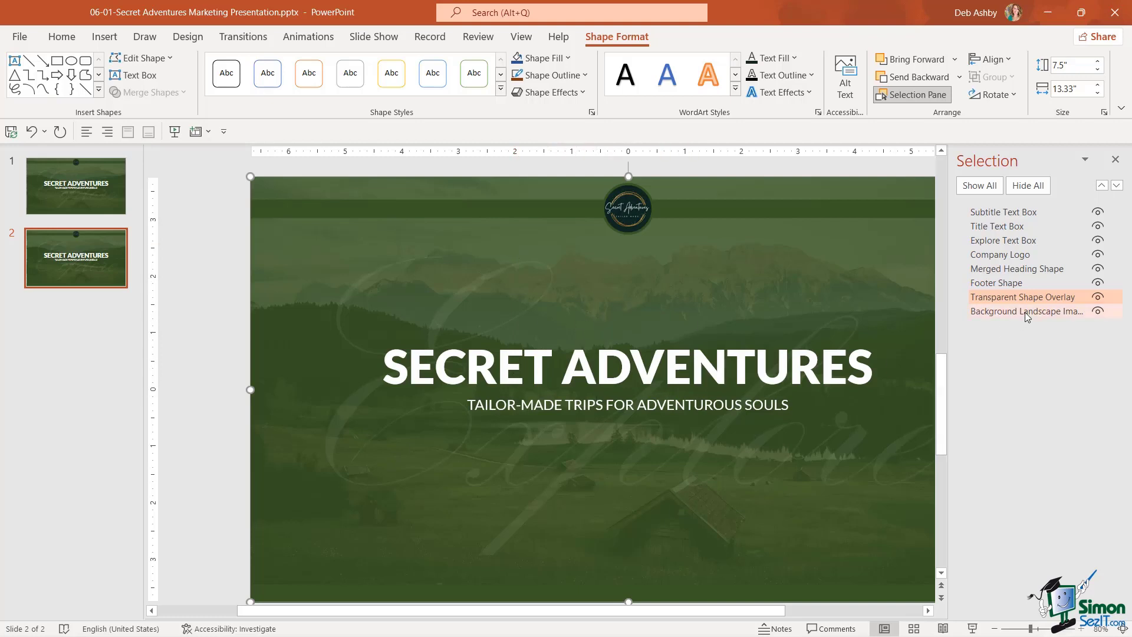
{"action": "left_click", "coordinate": [1097, 297]}
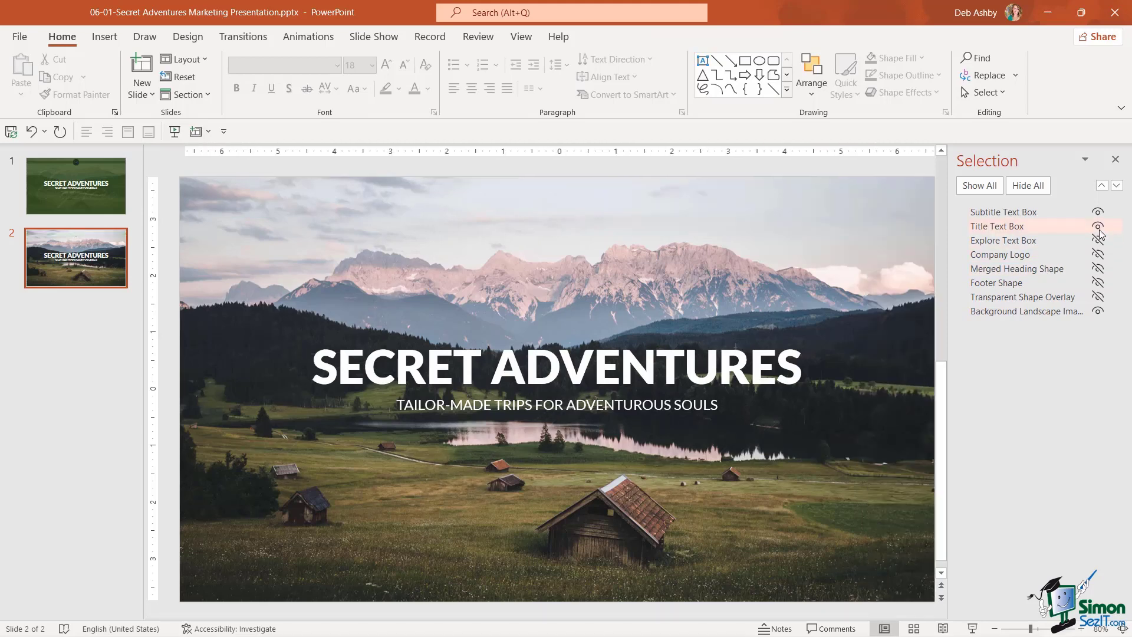
{"action": "left_click", "coordinate": [1097, 225]}
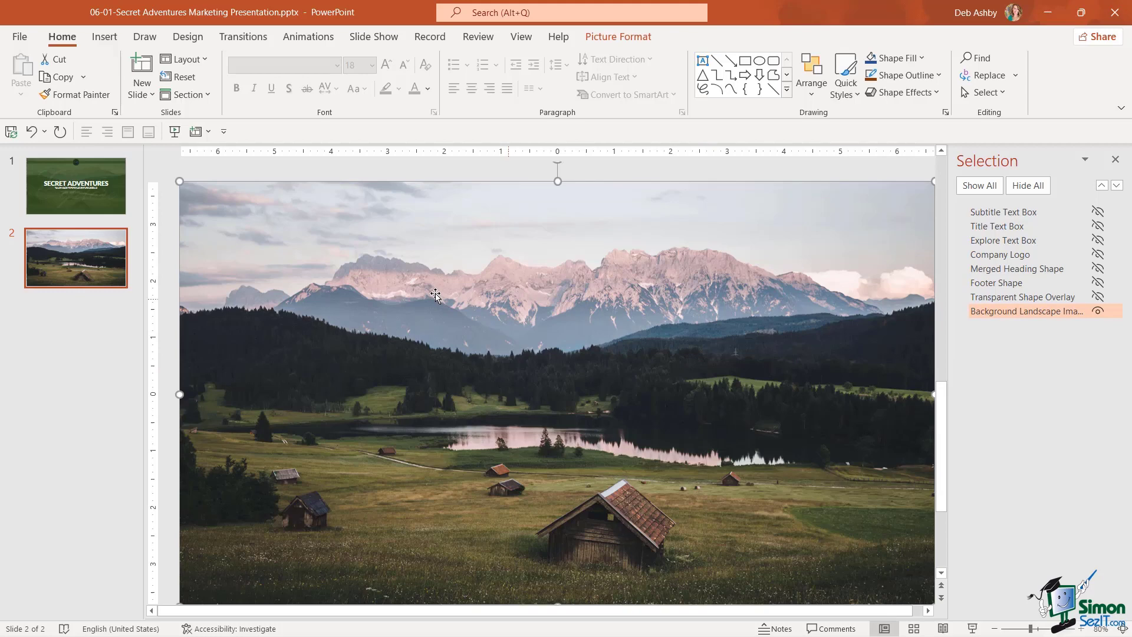
{"action": "mouse_move", "coordinate": [1007, 609]}
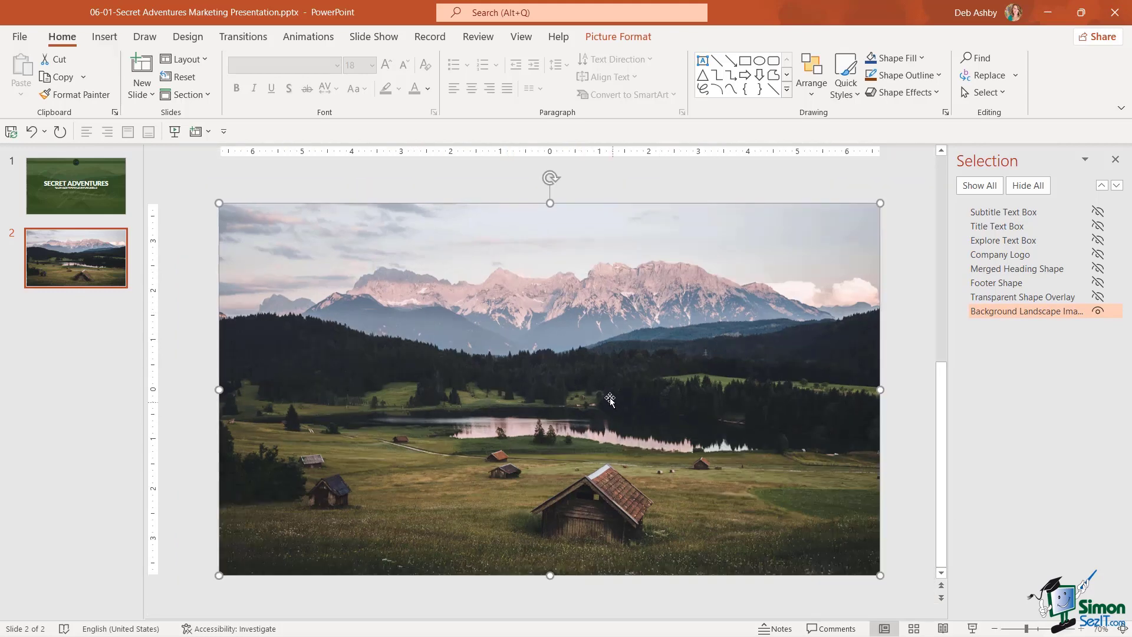
{"action": "mouse_move", "coordinate": [564, 376]}
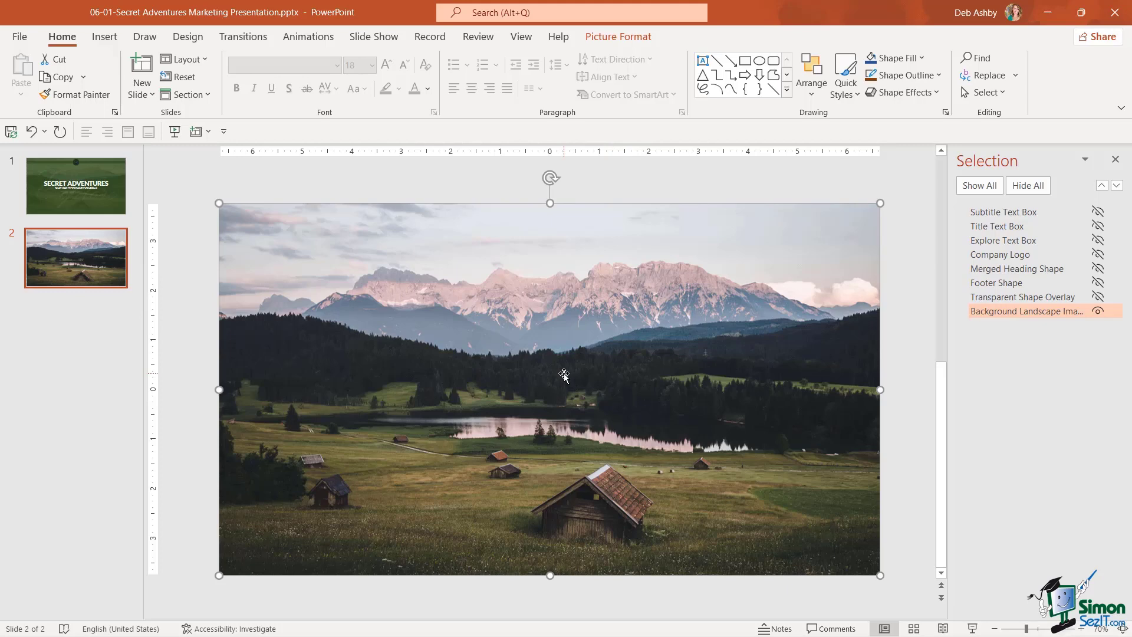
{"action": "mouse_move", "coordinate": [550, 384]}
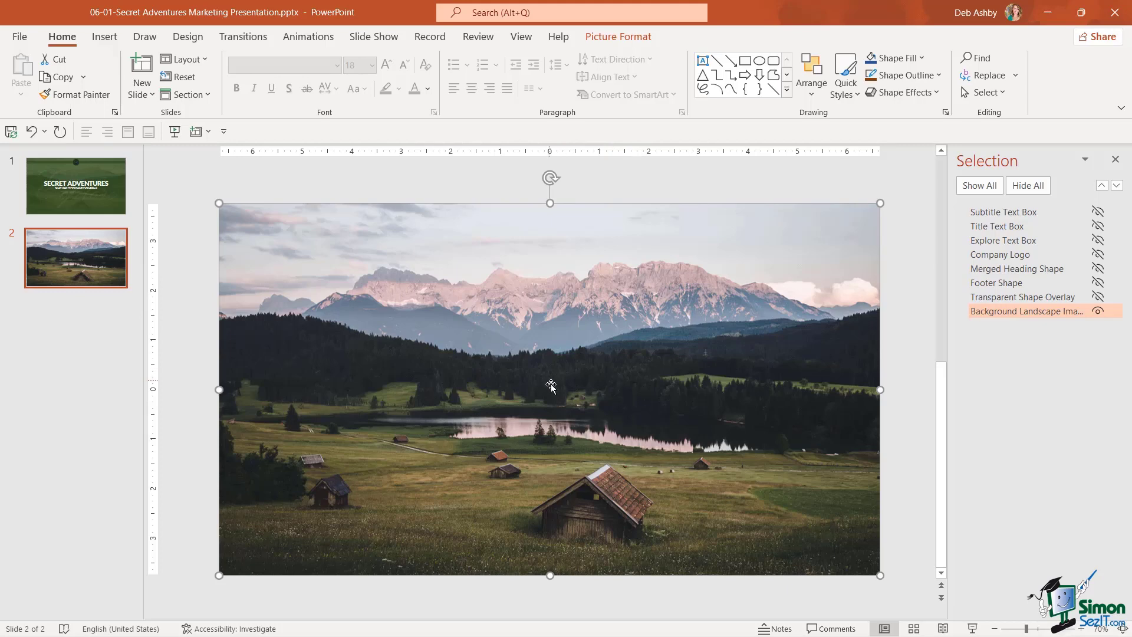
{"action": "mouse_move", "coordinate": [629, 49]}
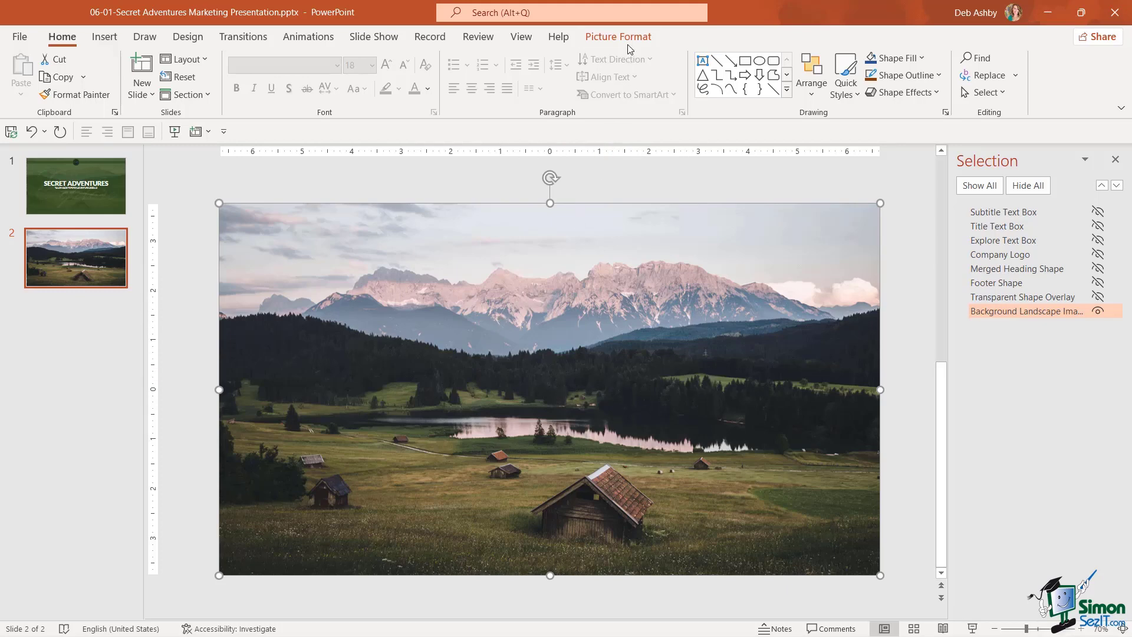
Open the Change Picture choices for the landscape photo on the Picture Format tab
{"action": "left_click", "coordinate": [617, 36]}
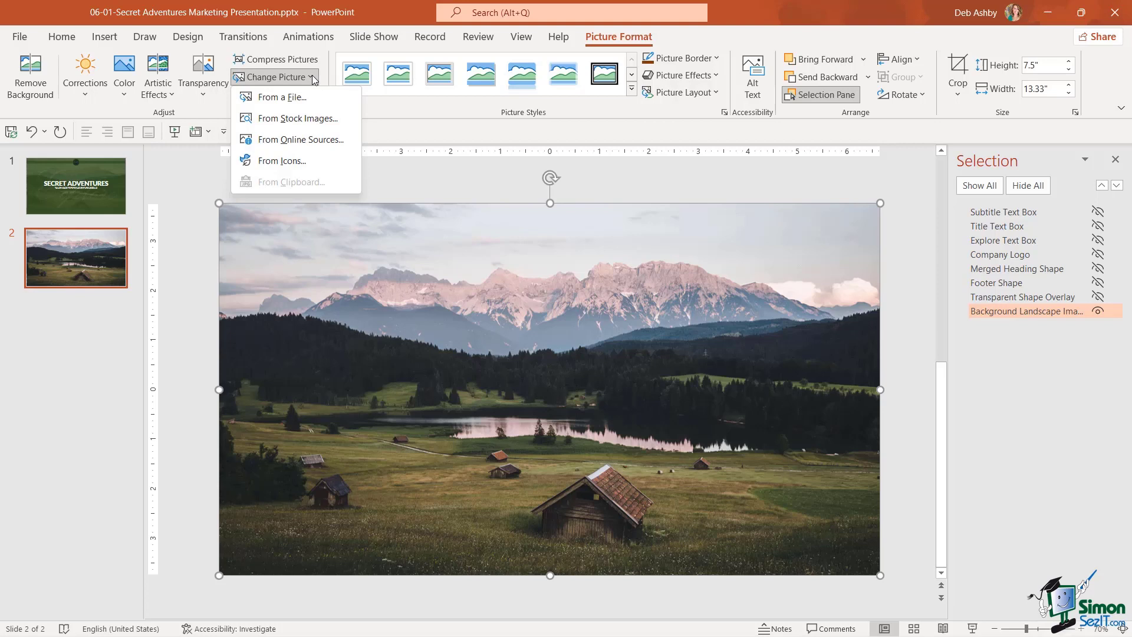
{"action": "mouse_move", "coordinate": [281, 96]}
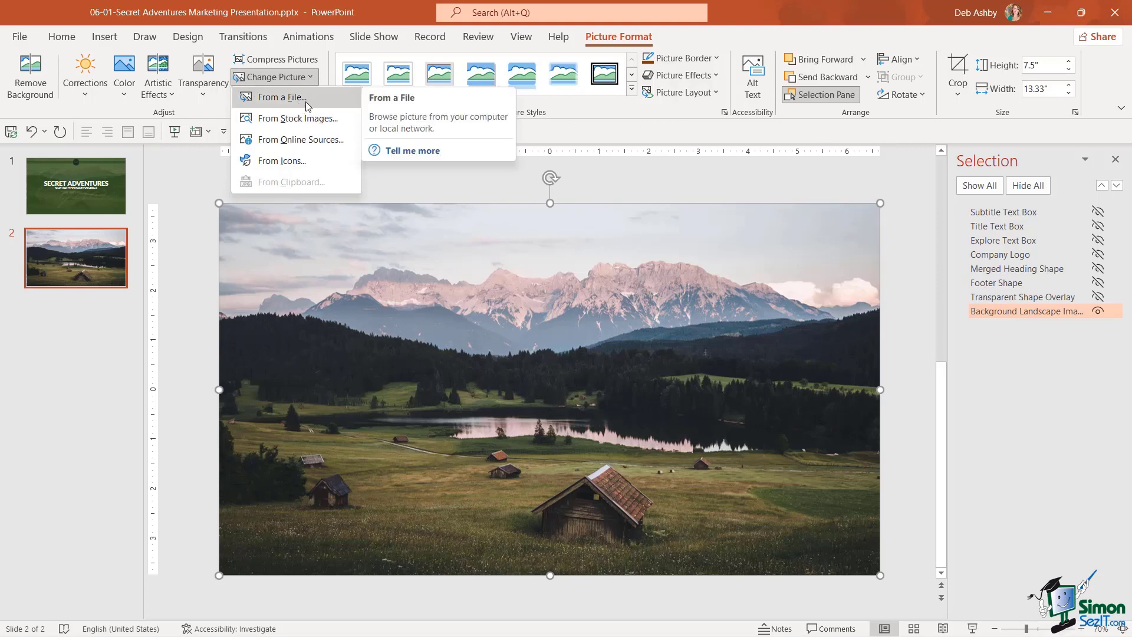
{"action": "mouse_move", "coordinate": [300, 118]}
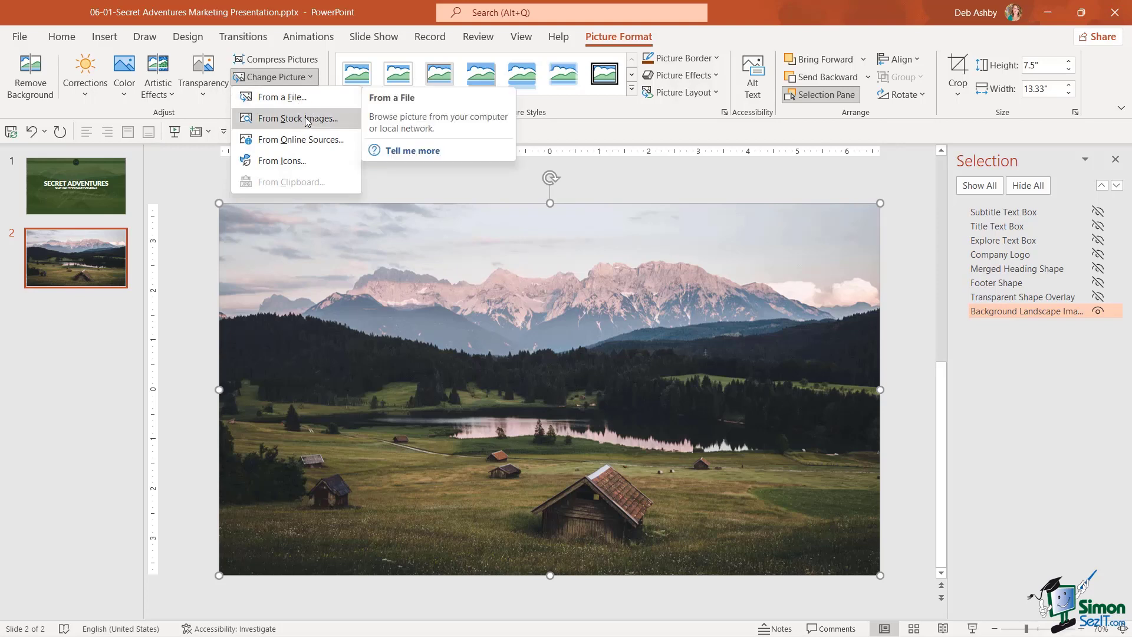
{"action": "mouse_move", "coordinate": [301, 139]}
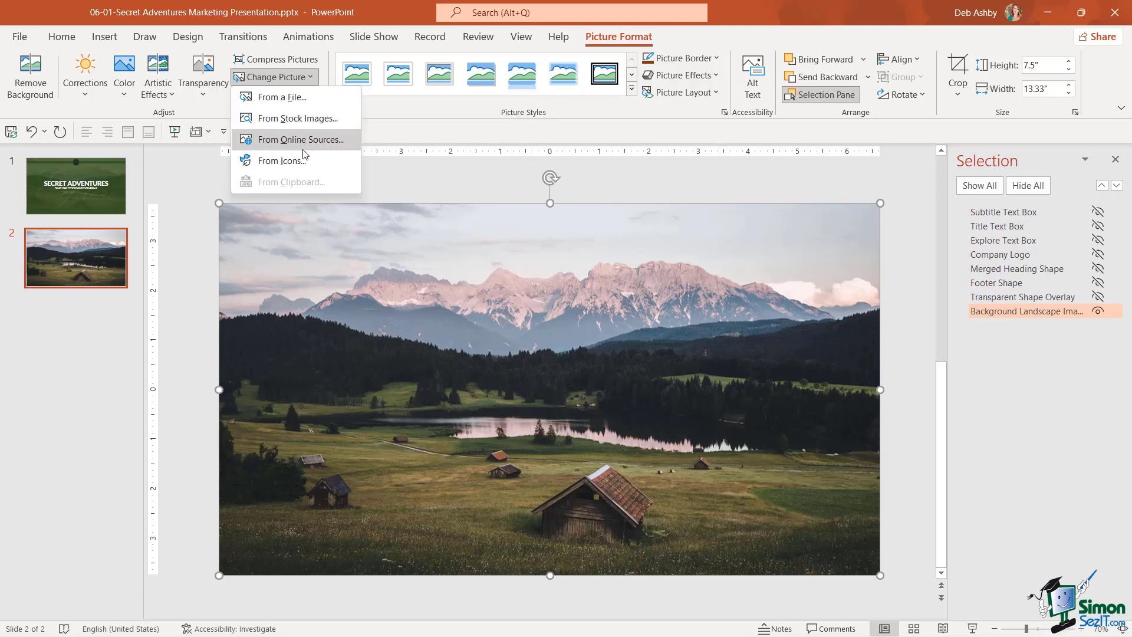
{"action": "mouse_move", "coordinate": [296, 164]}
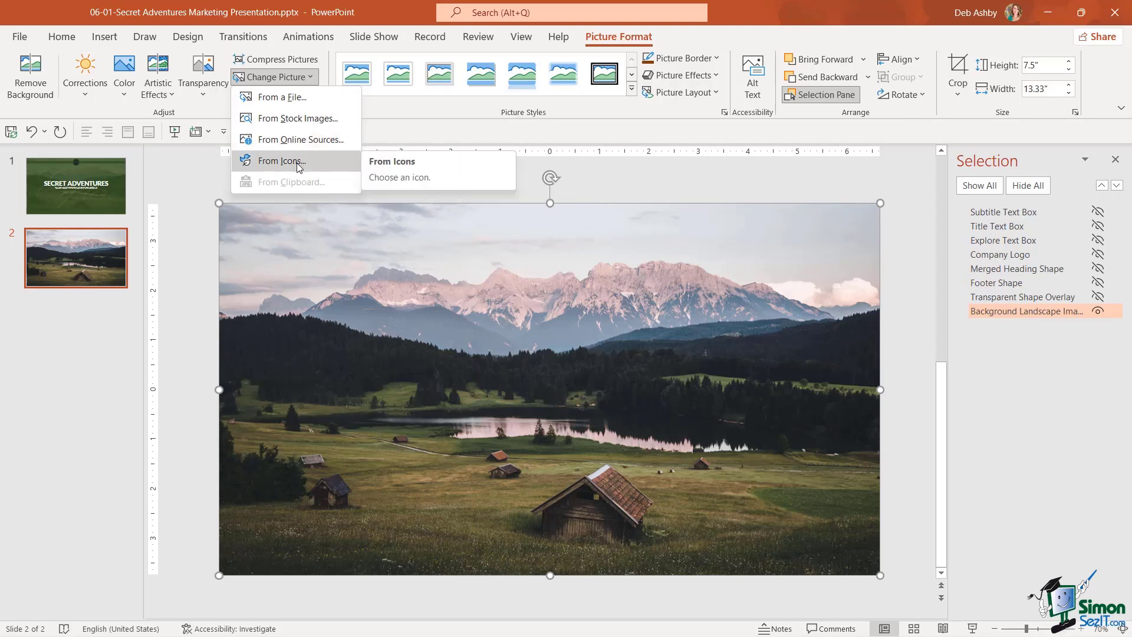
{"action": "mouse_move", "coordinate": [278, 98]}
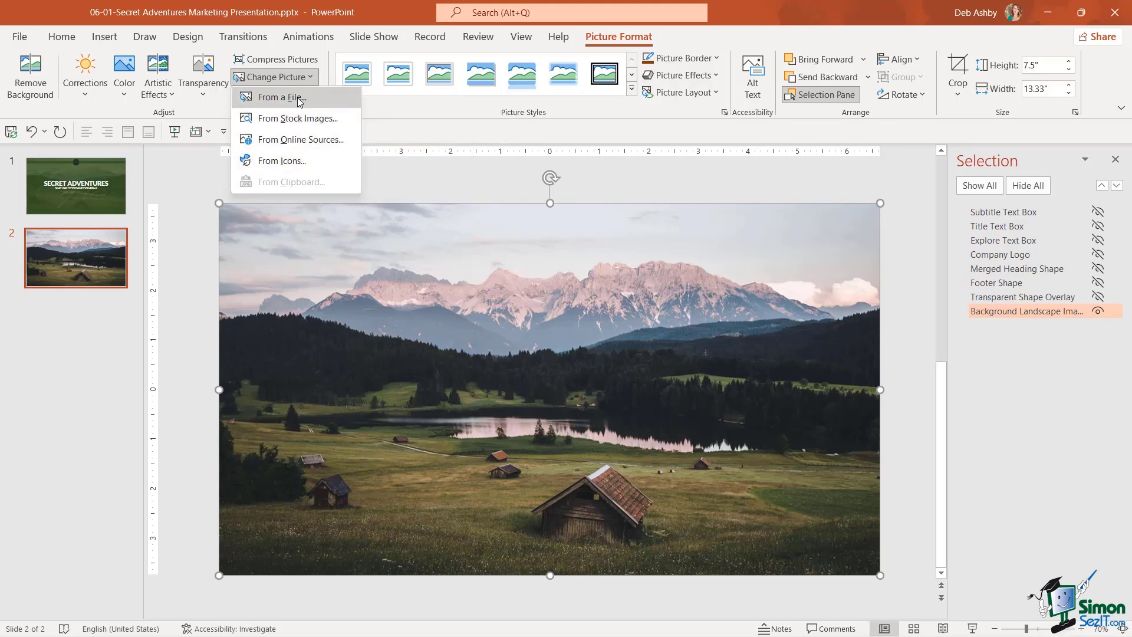
Replace the landscape with The_Team_Background.jpg inserted from a file
{"action": "left_click", "coordinate": [277, 97]}
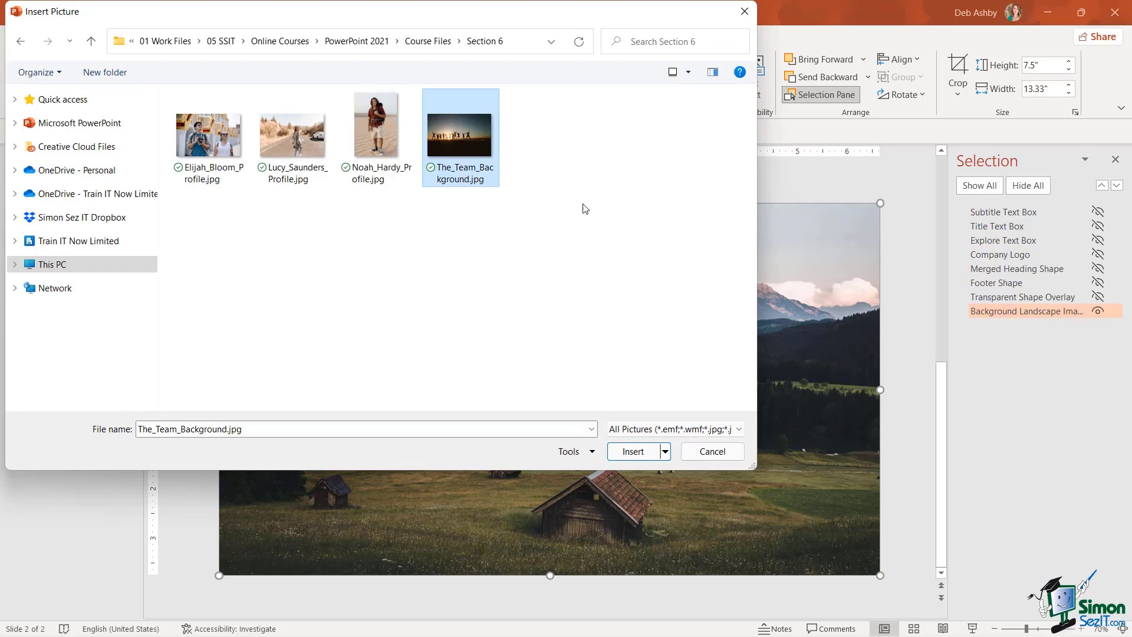
{"action": "mouse_move", "coordinate": [465, 186]}
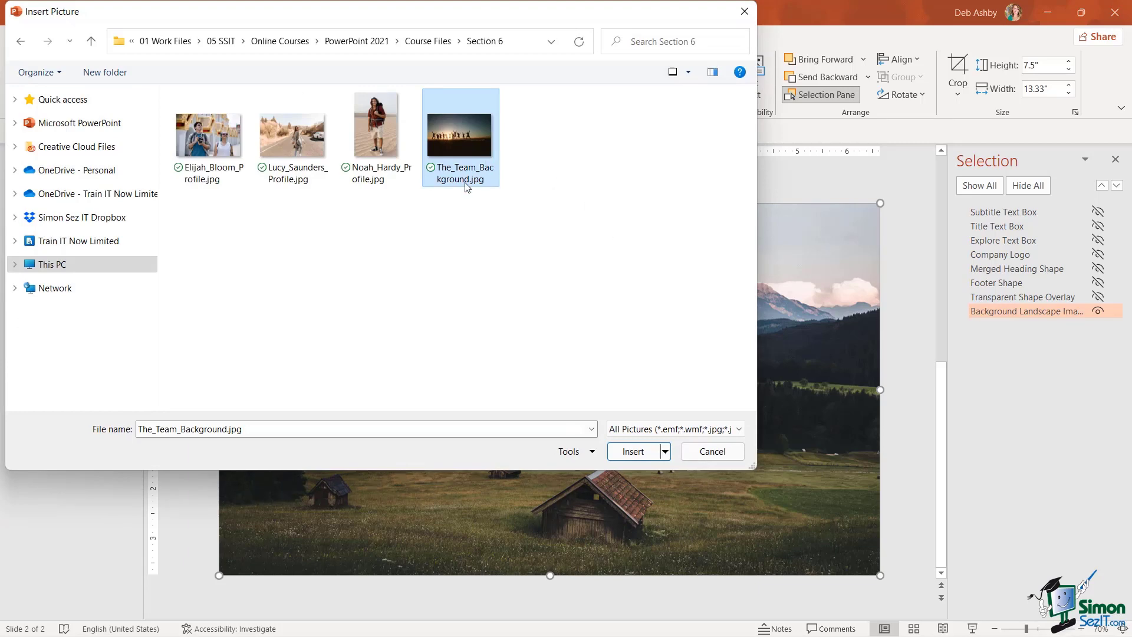
{"action": "mouse_move", "coordinate": [670, 425]}
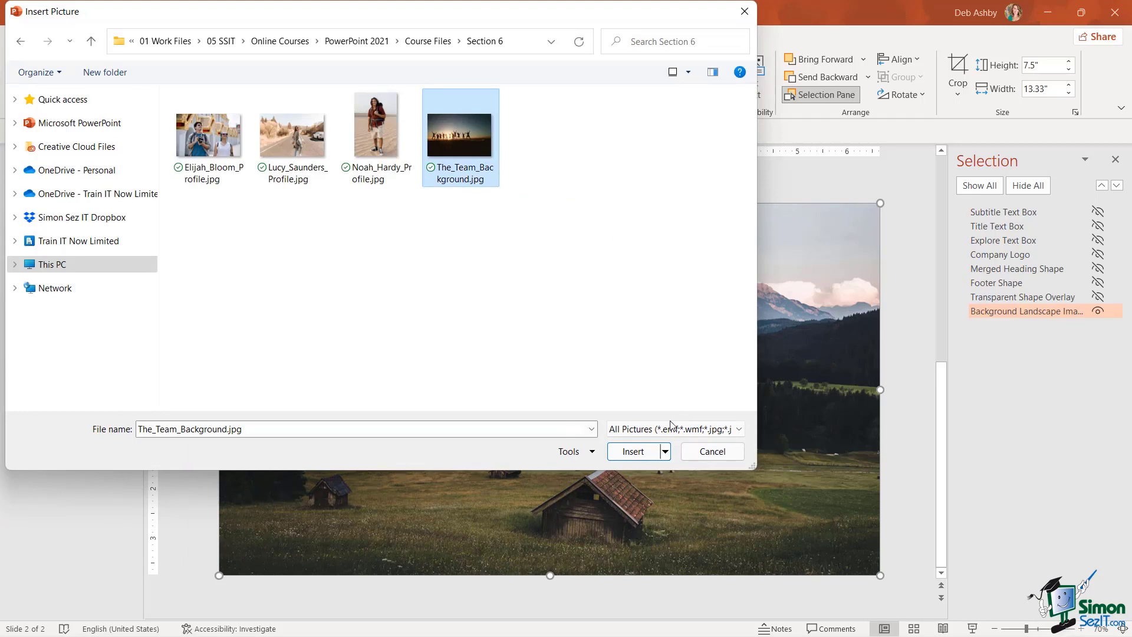
{"action": "left_click", "coordinate": [632, 451]}
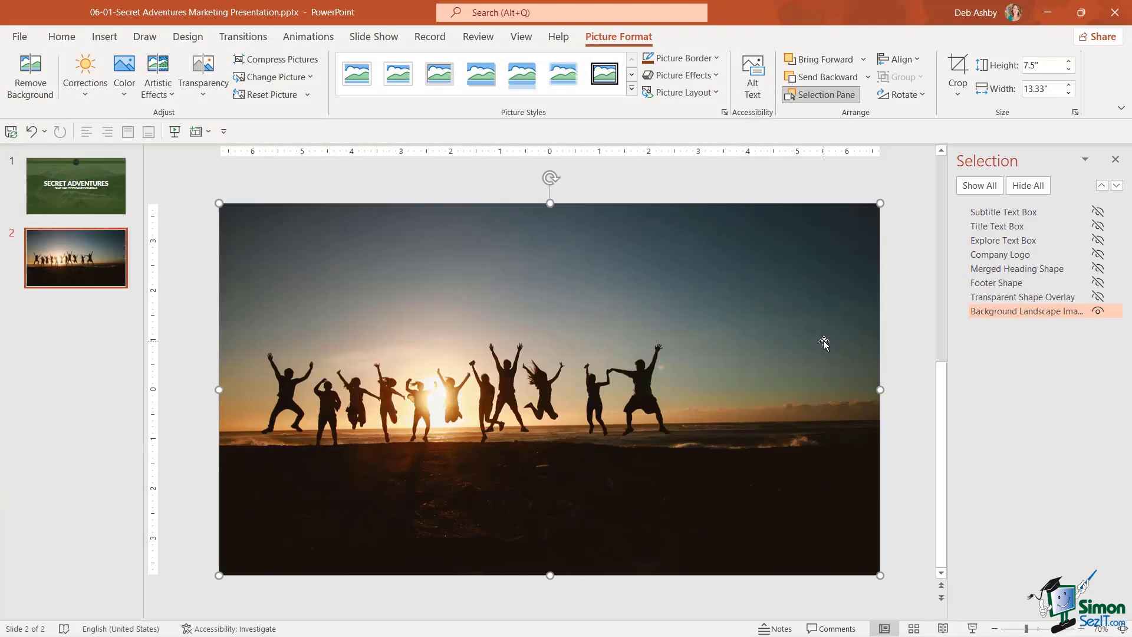
{"action": "mouse_move", "coordinate": [595, 326]}
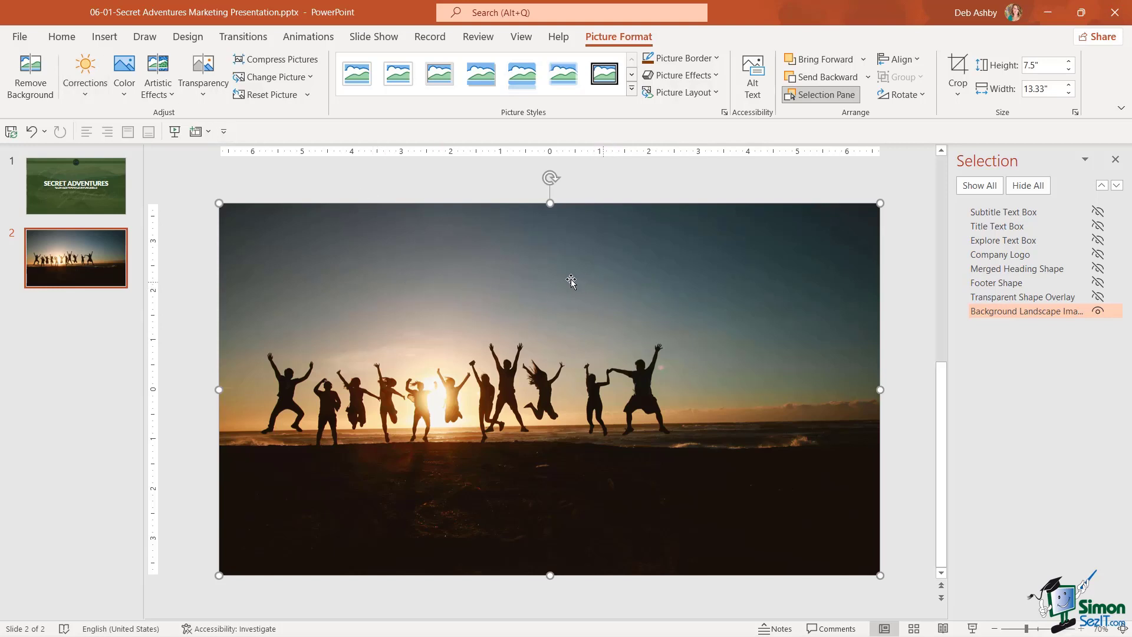
{"action": "mouse_move", "coordinate": [600, 374]}
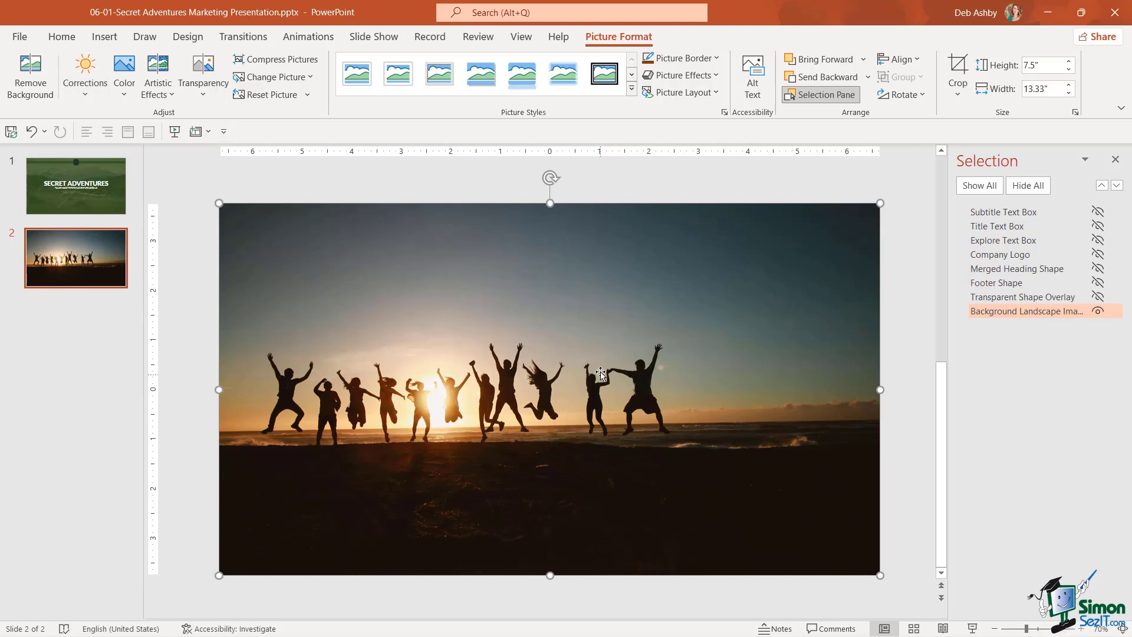
{"action": "mouse_move", "coordinate": [571, 328]}
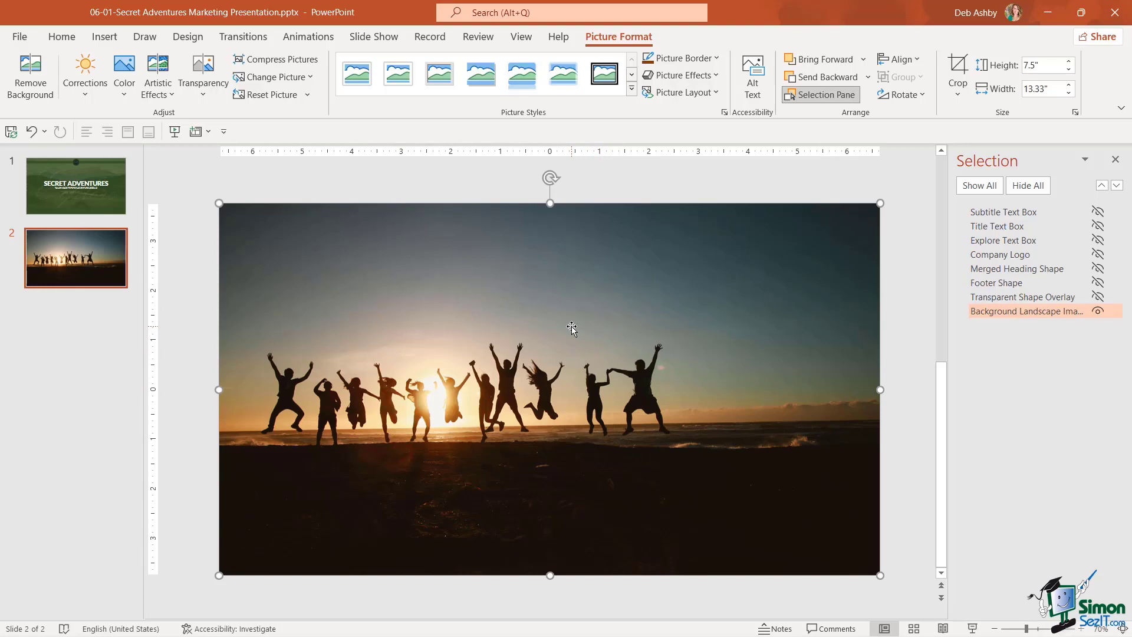
{"action": "mouse_move", "coordinate": [657, 448]}
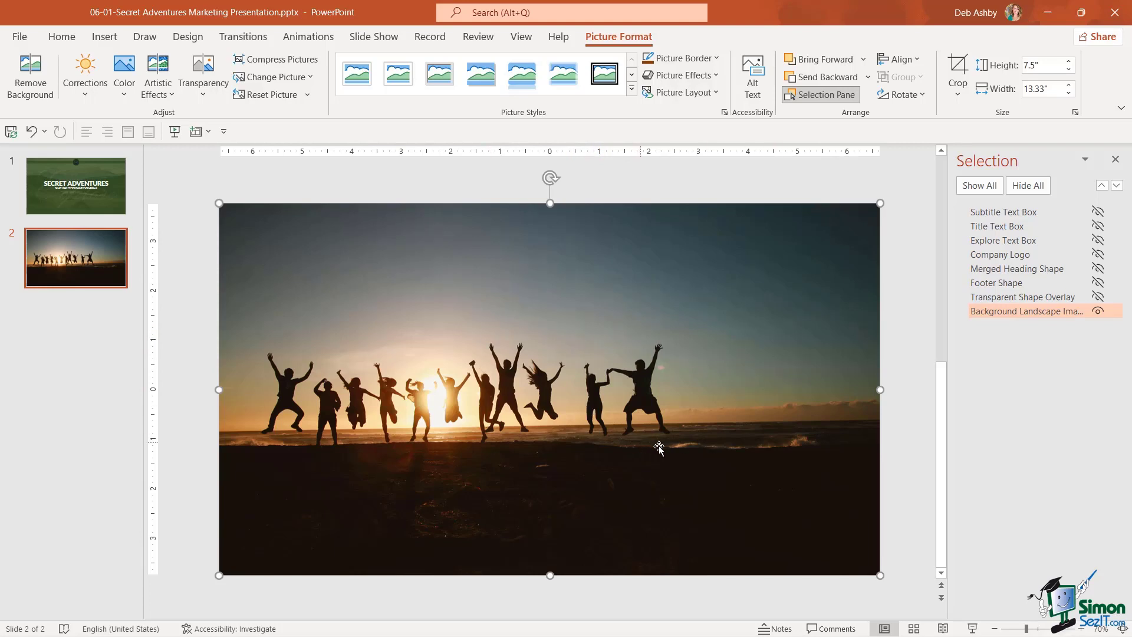
{"action": "mouse_move", "coordinate": [829, 364]}
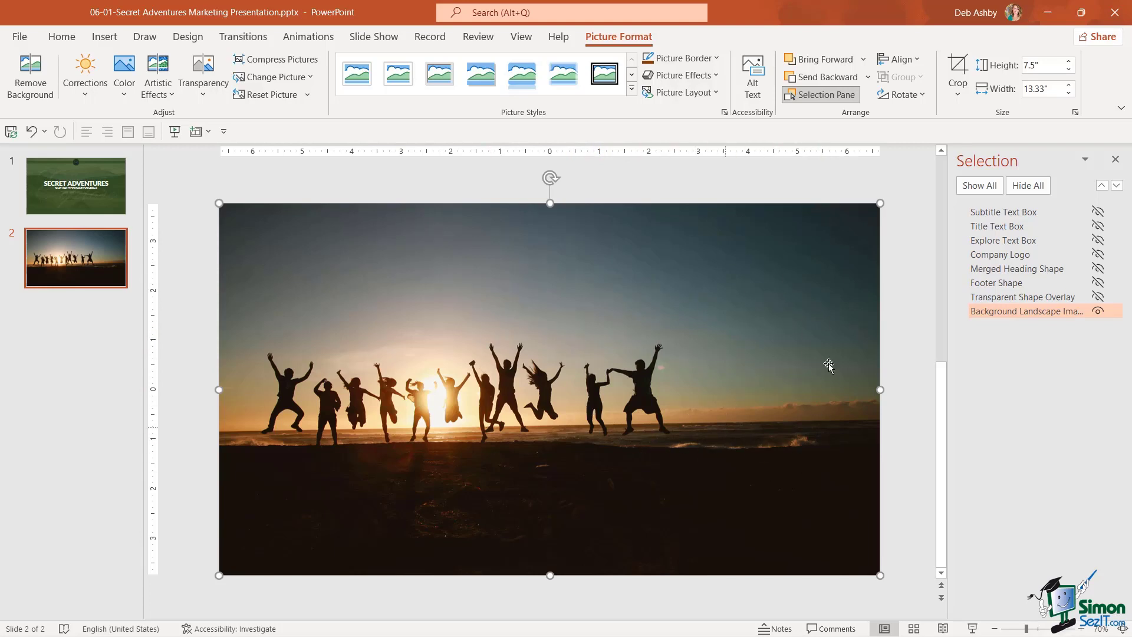
{"action": "mouse_move", "coordinate": [598, 302]}
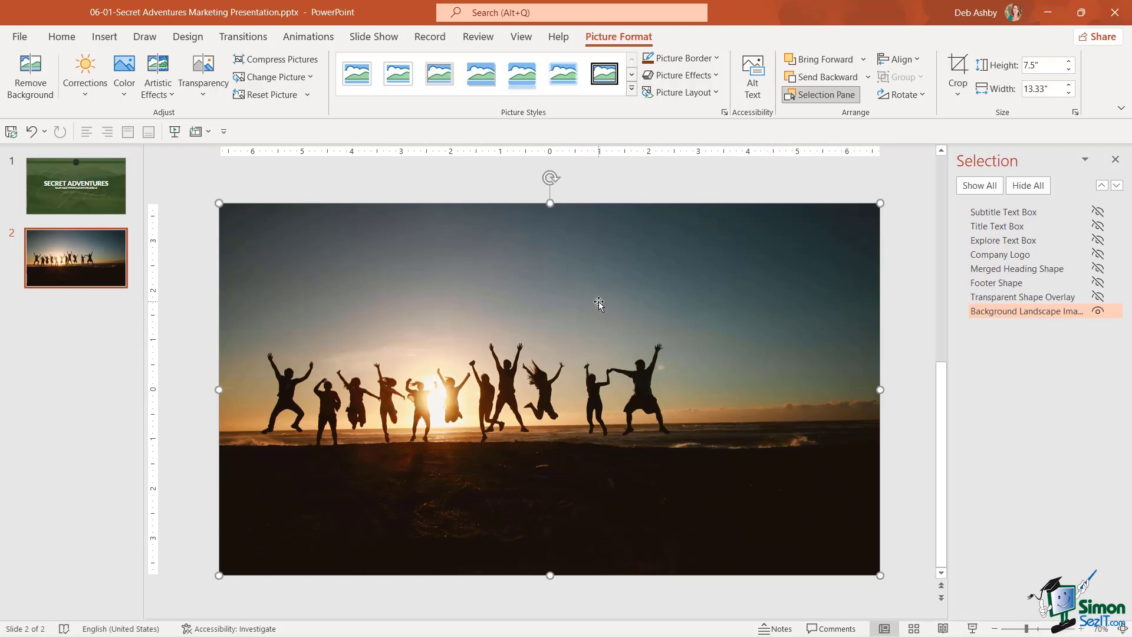
{"action": "mouse_move", "coordinate": [550, 298]}
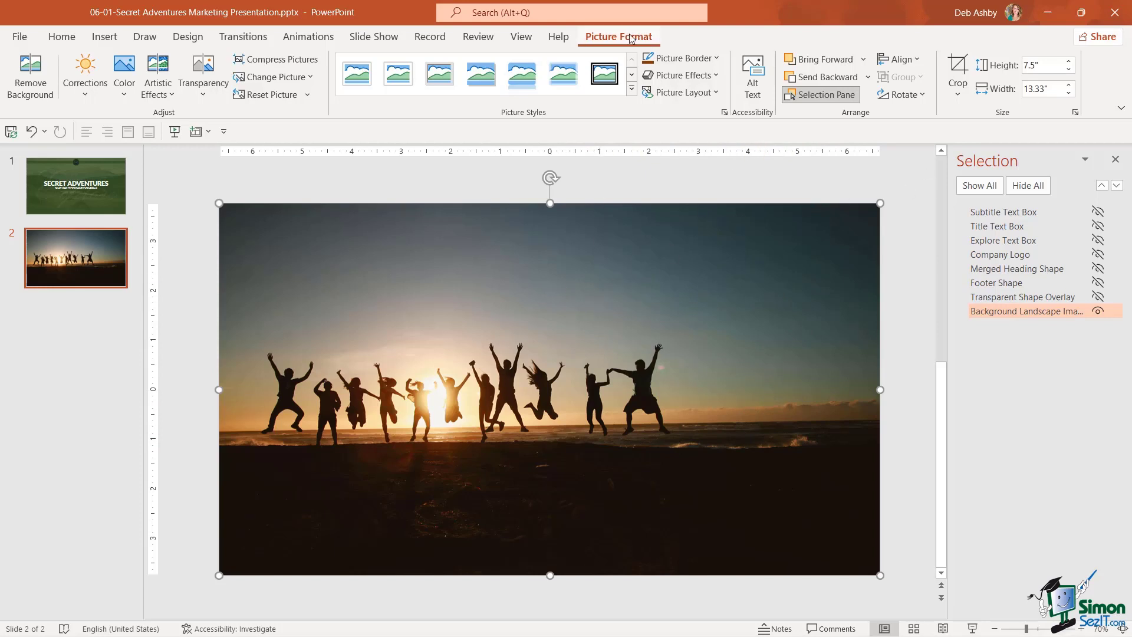
Crop the team photo with Fill and reposition it within the crop frame
{"action": "left_click", "coordinate": [956, 89]}
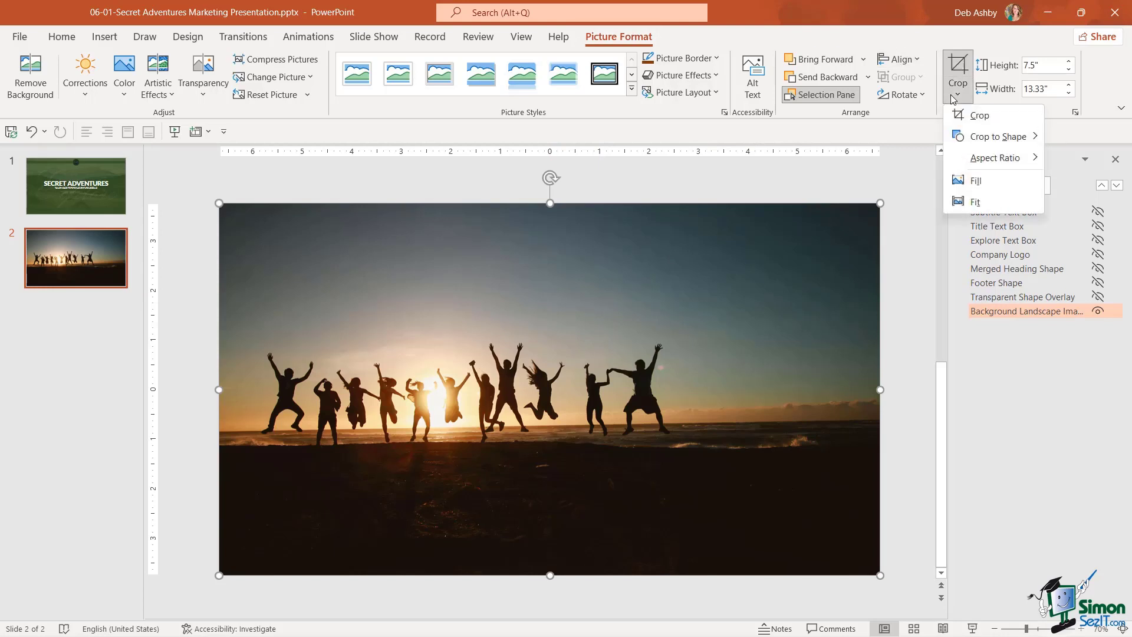
{"action": "mouse_move", "coordinate": [974, 180]}
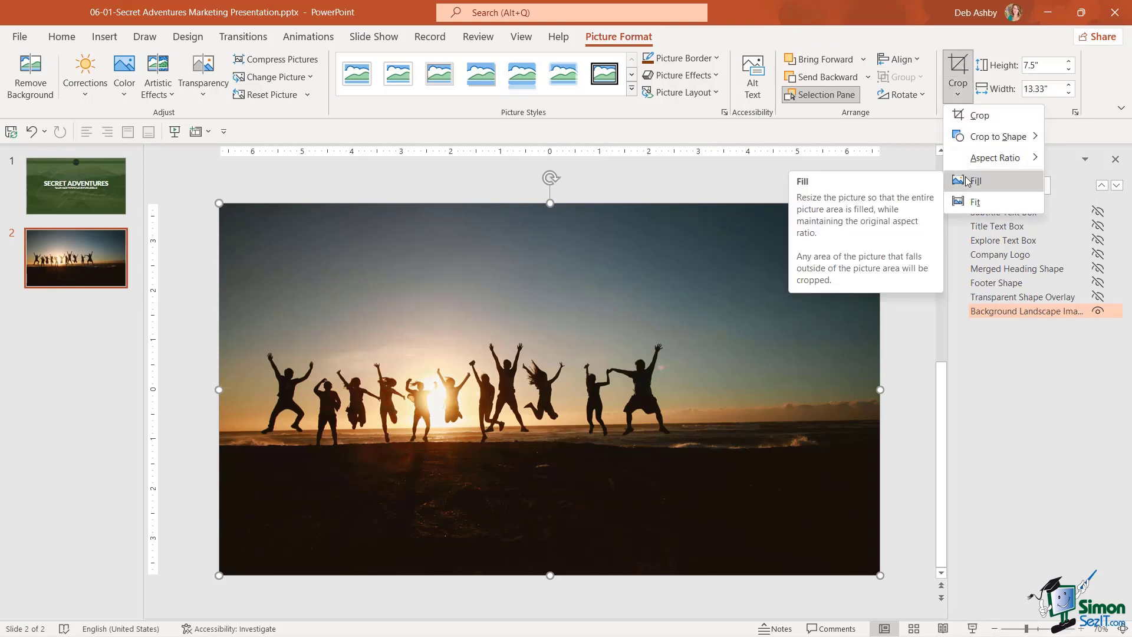
{"action": "left_click", "coordinate": [974, 180]}
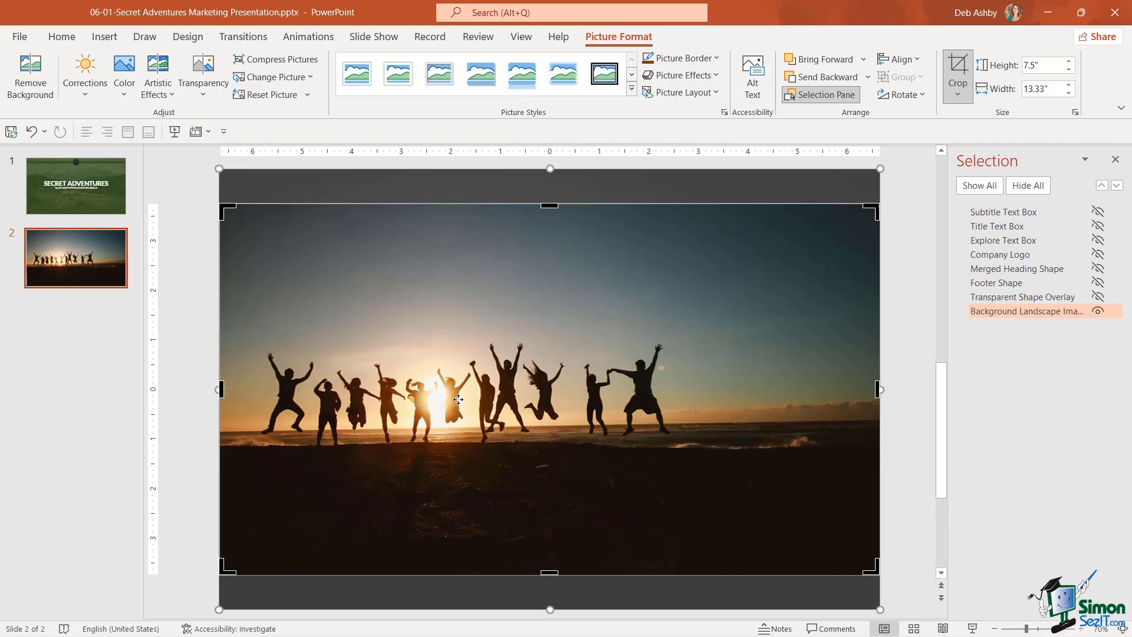
{"action": "mouse_move", "coordinate": [879, 170]}
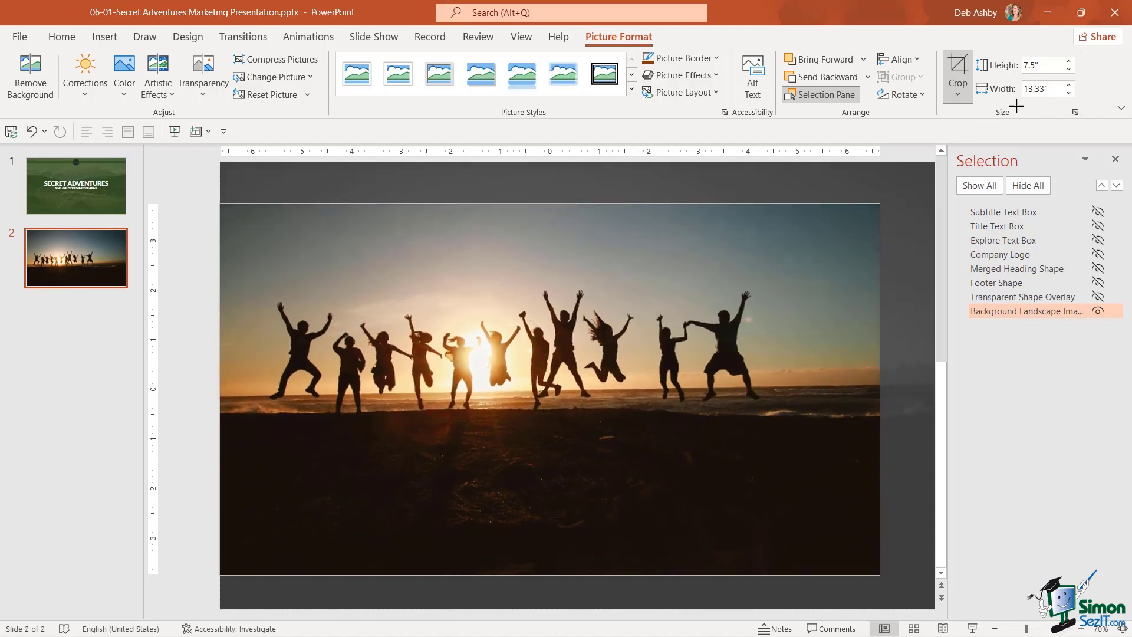
{"action": "left_click", "coordinate": [958, 69]}
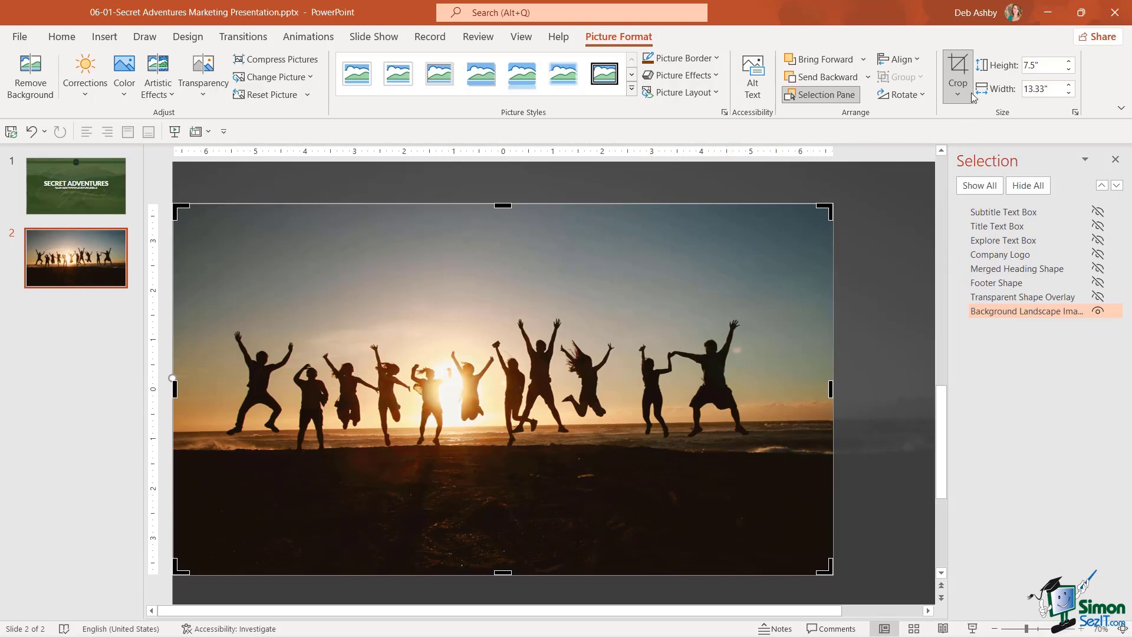
{"action": "left_click", "coordinate": [956, 72]}
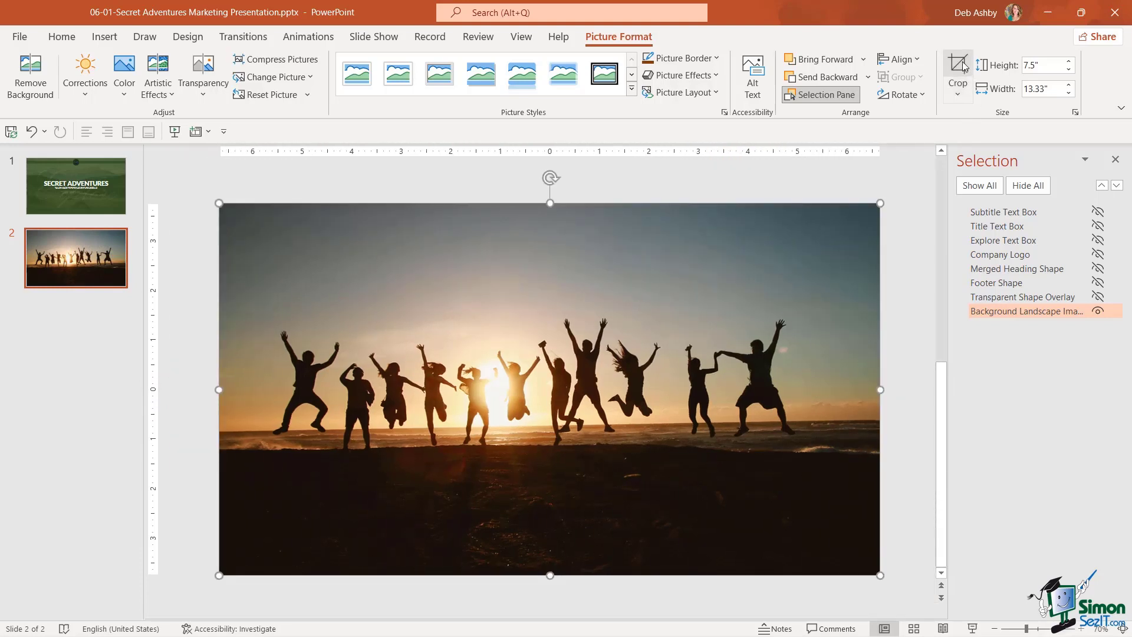
{"action": "mouse_move", "coordinate": [900, 350]}
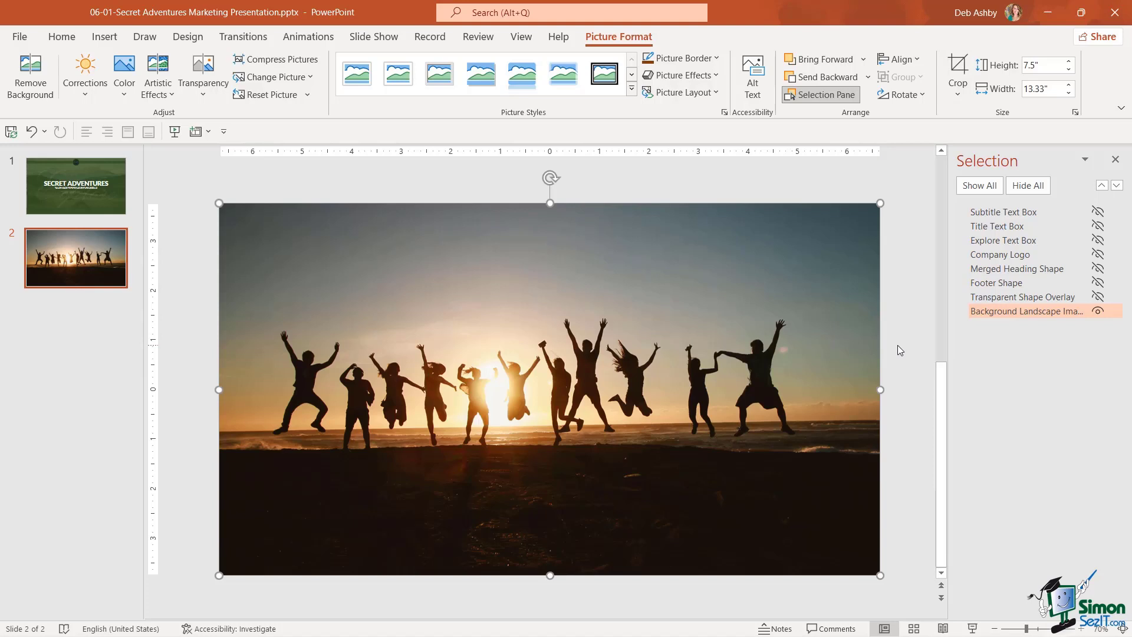
{"action": "mouse_move", "coordinate": [636, 332]}
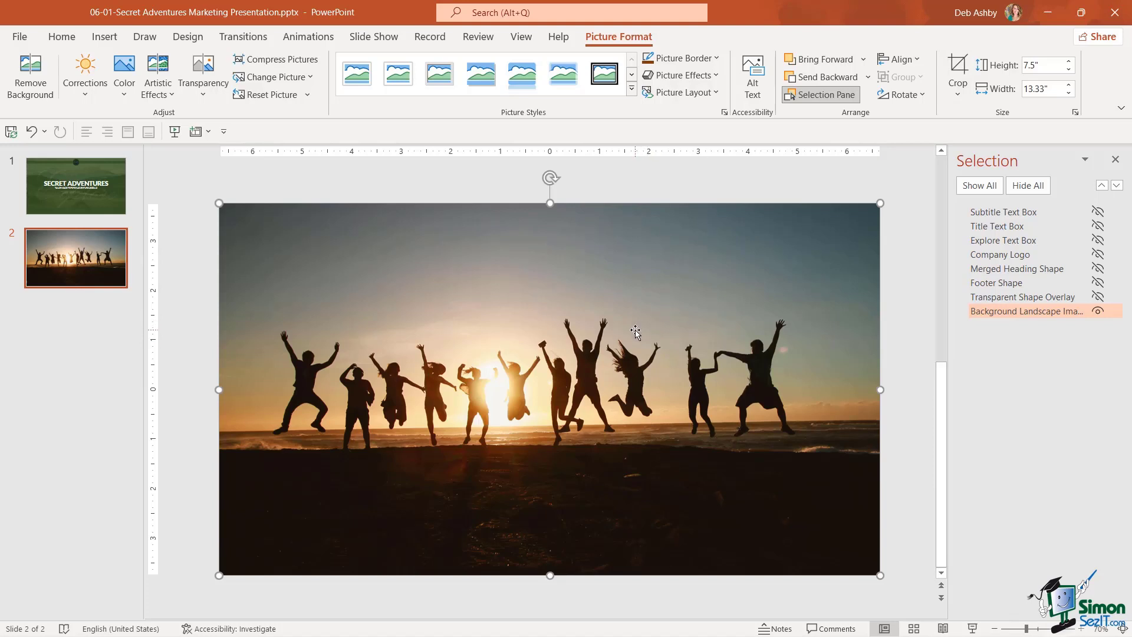
{"action": "mouse_move", "coordinate": [678, 364]}
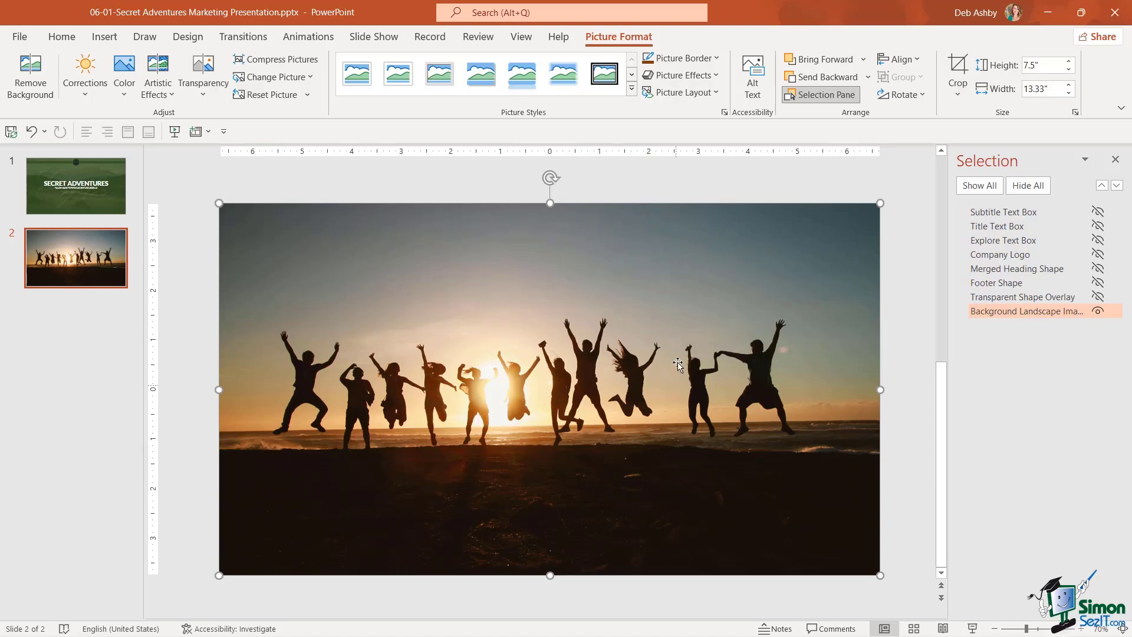
{"action": "mouse_move", "coordinate": [1092, 354]}
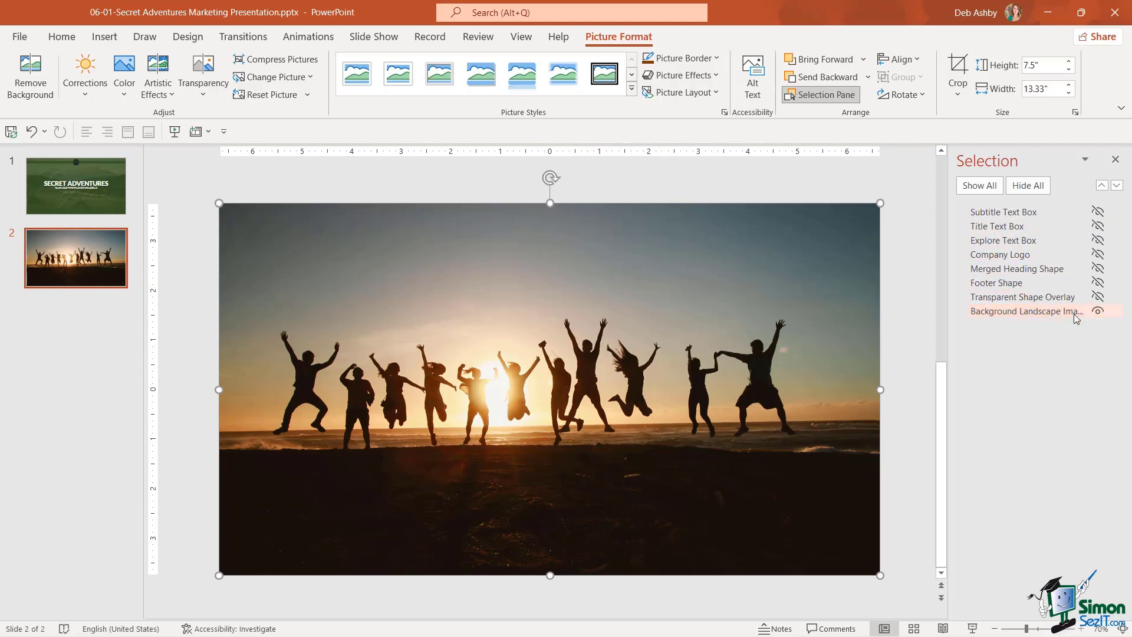
{"action": "mouse_move", "coordinate": [1075, 303]}
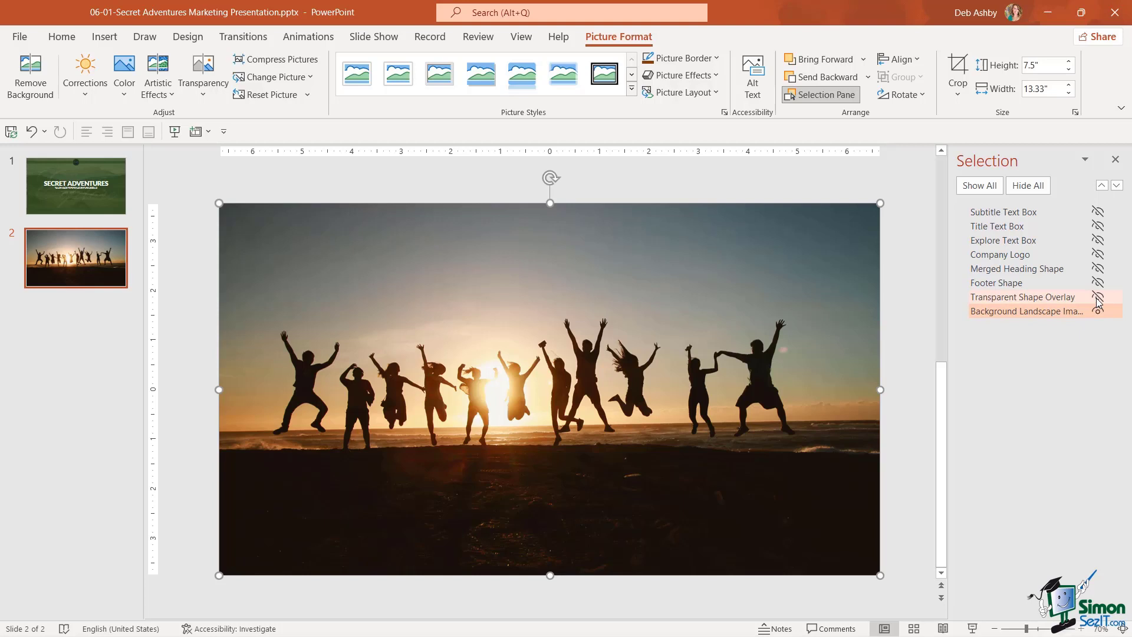
Unhide the green overlay and give it a dark fill at about 11% transparency
{"action": "left_click", "coordinate": [1096, 296]}
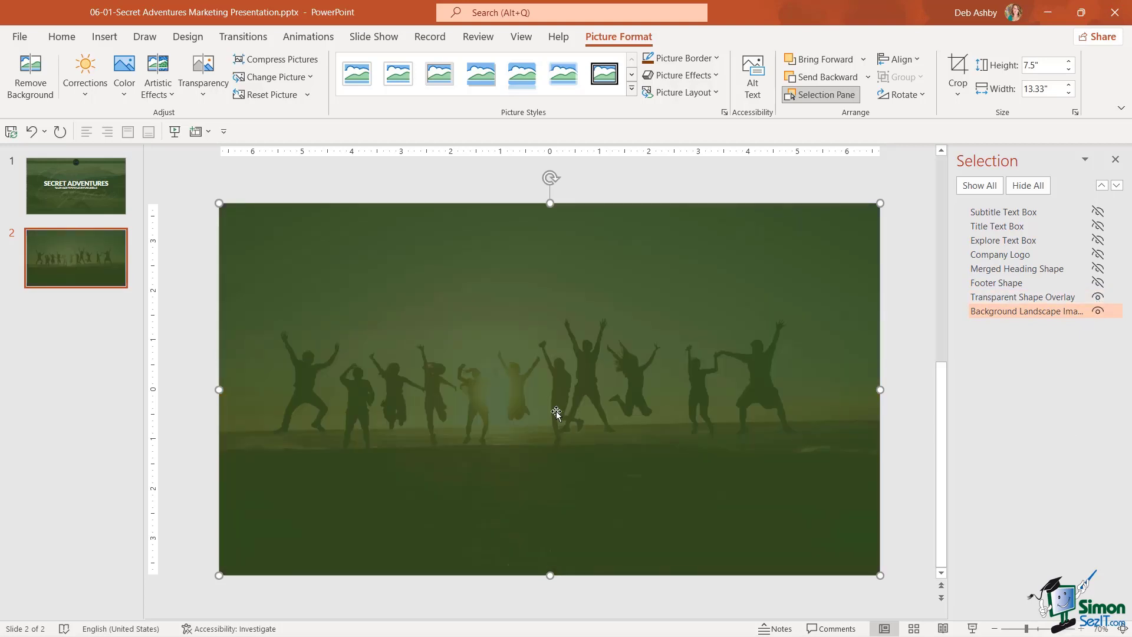
{"action": "mouse_move", "coordinate": [724, 386]}
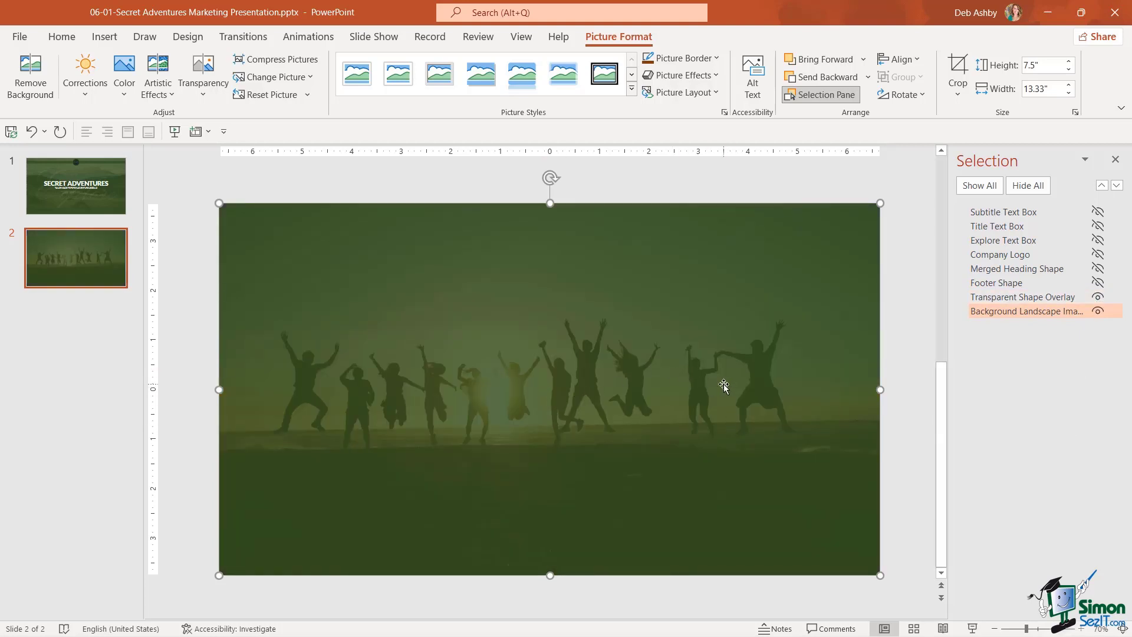
{"action": "mouse_move", "coordinate": [662, 290]}
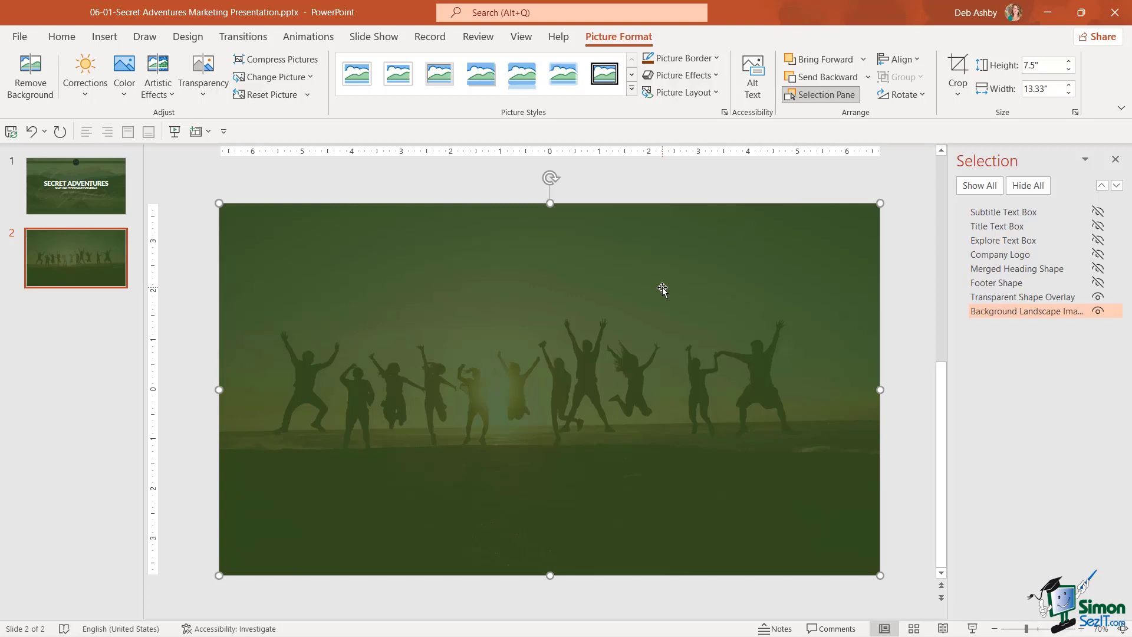
{"action": "right_click", "coordinate": [662, 290]}
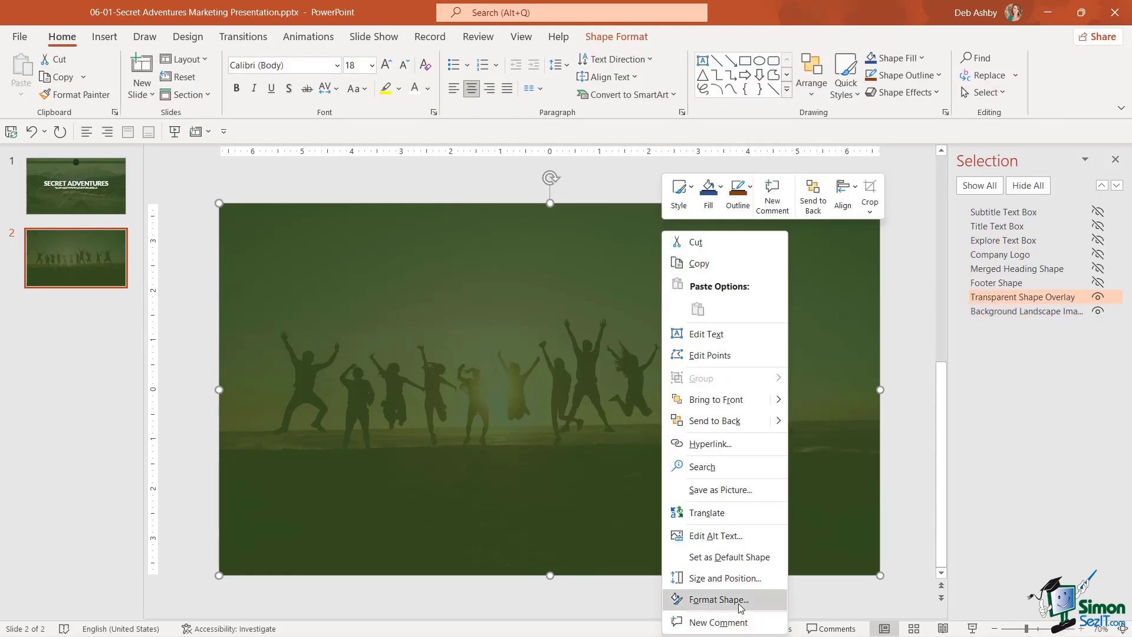
{"action": "left_click", "coordinate": [716, 598]}
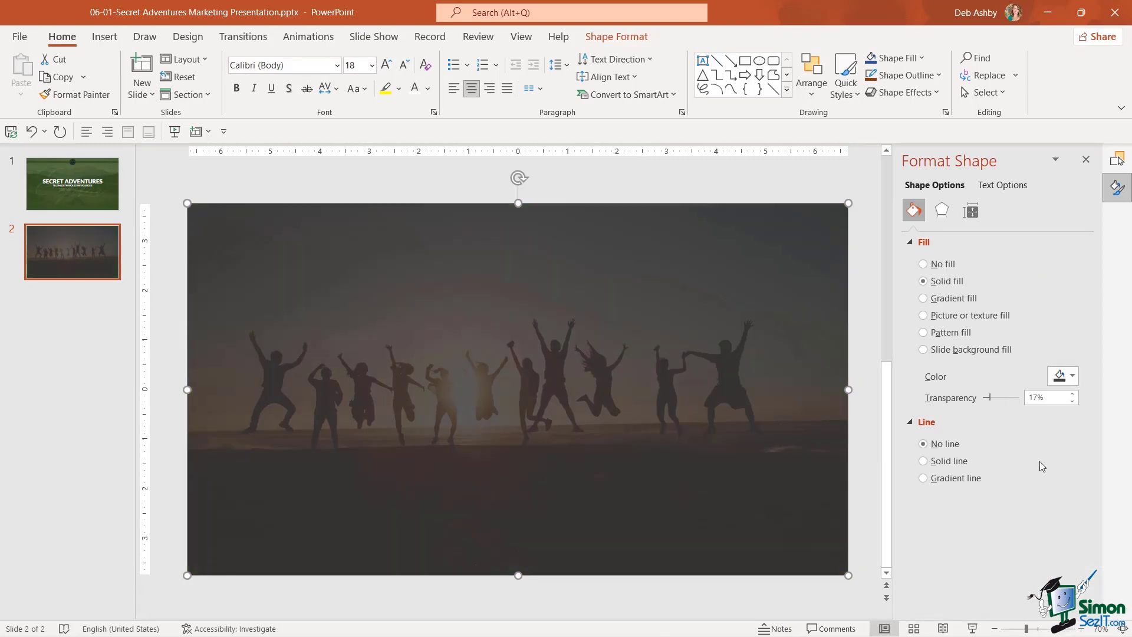
{"action": "left_click", "coordinate": [1070, 375]}
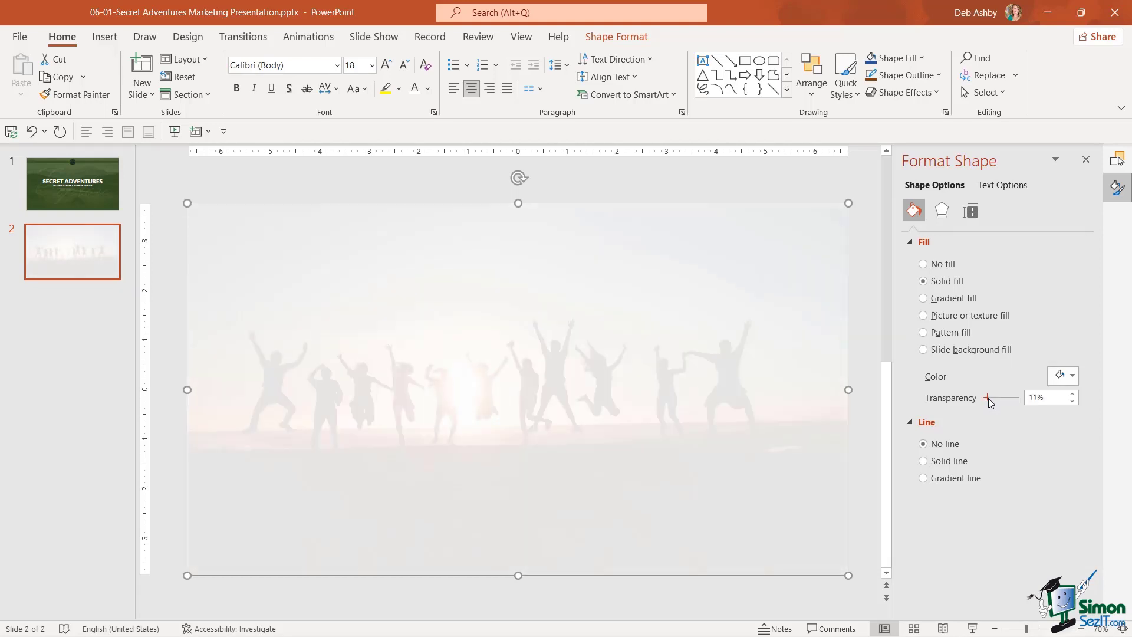
{"action": "left_click", "coordinate": [1058, 376]}
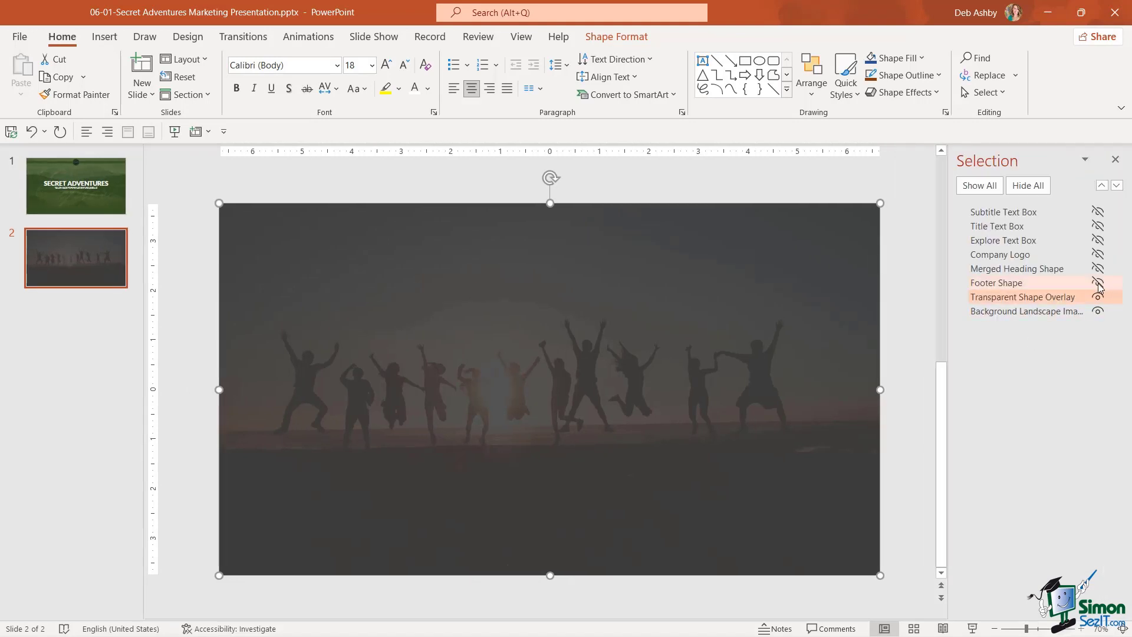
Unhide the footer bar, company logo and heading bar, then reopen the overlay's Format Shape settings
{"action": "left_click", "coordinate": [1097, 283]}
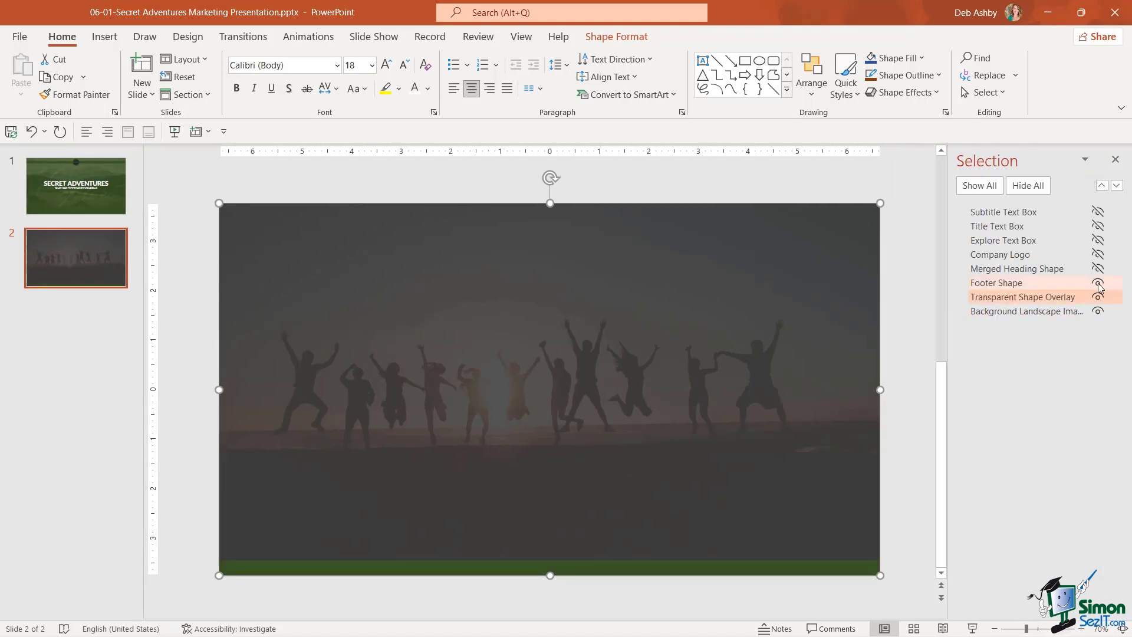
{"action": "left_click", "coordinate": [1098, 254]}
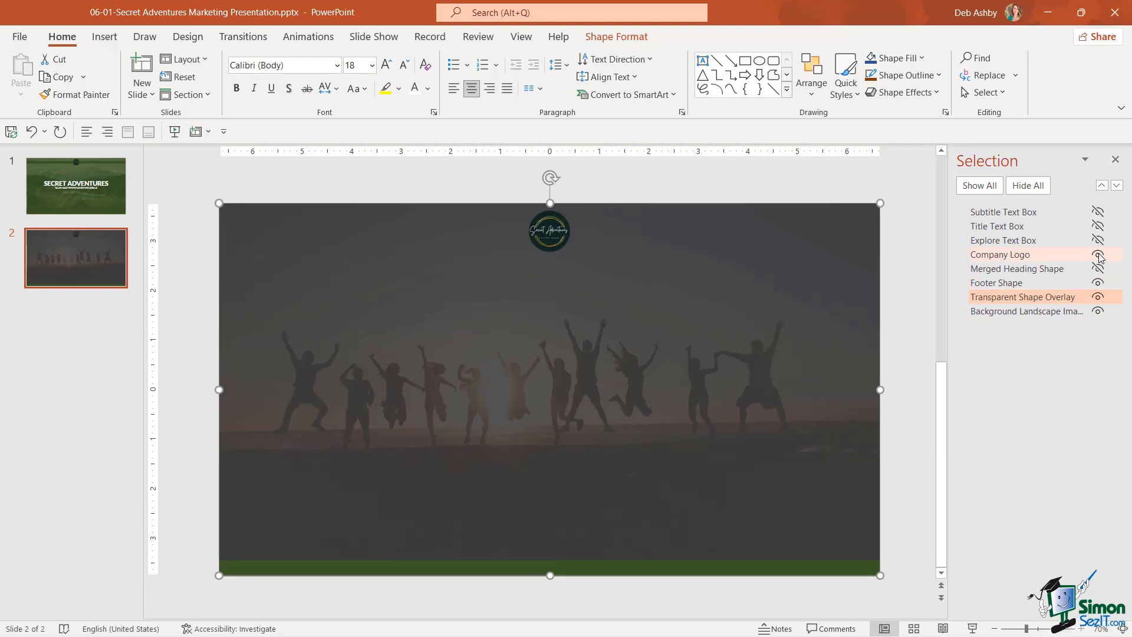
{"action": "left_click", "coordinate": [1098, 269]}
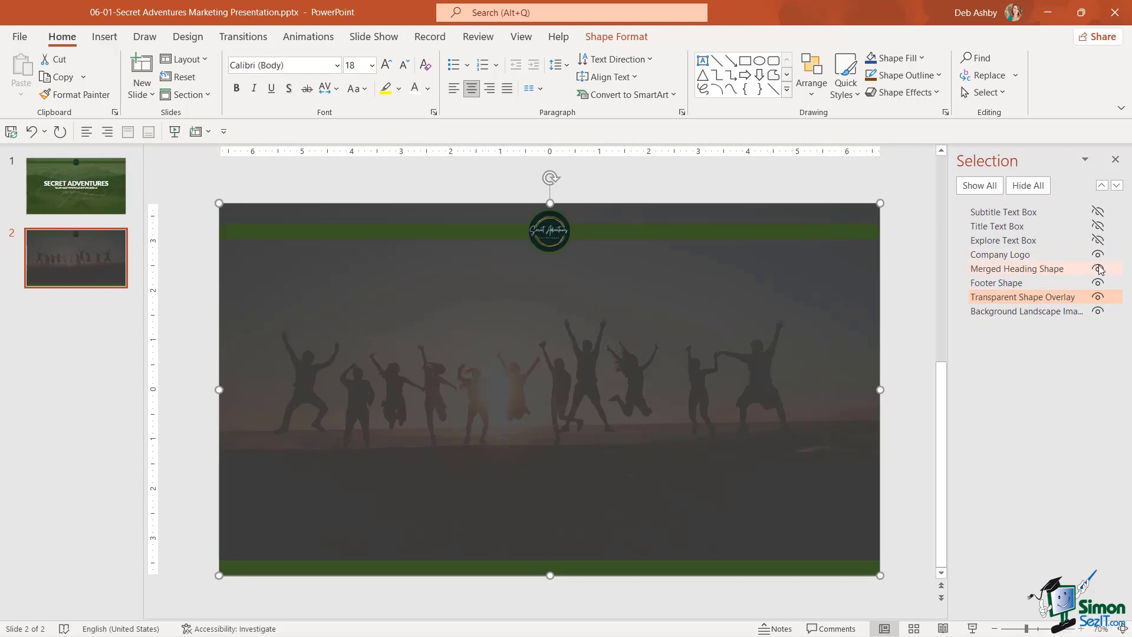
{"action": "left_click", "coordinate": [1097, 268]}
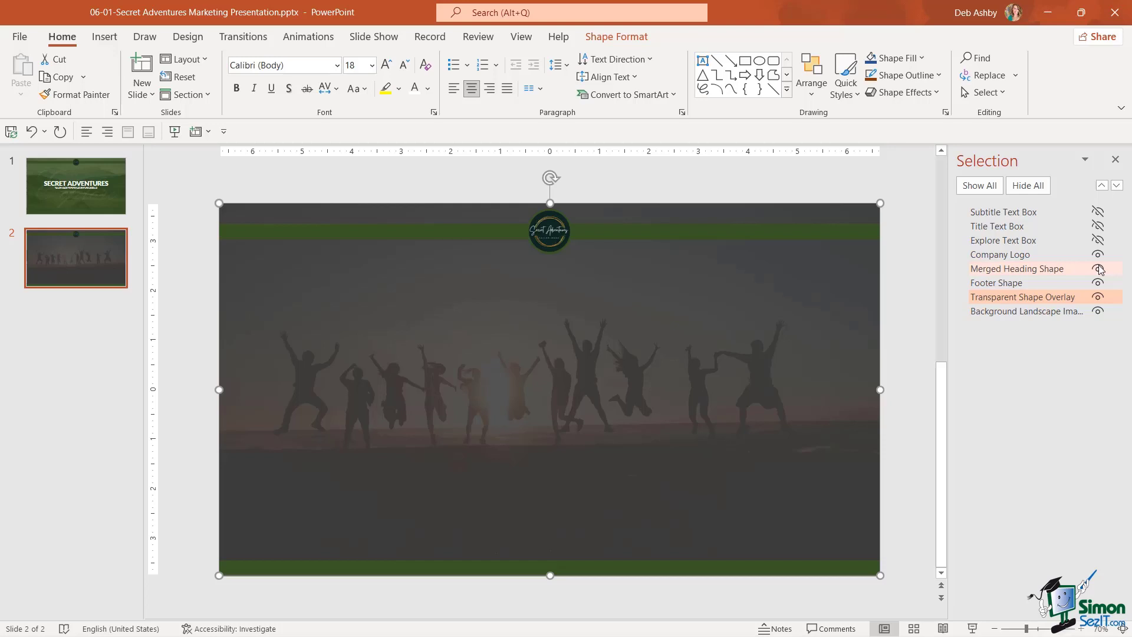
{"action": "left_click", "coordinate": [1097, 269]}
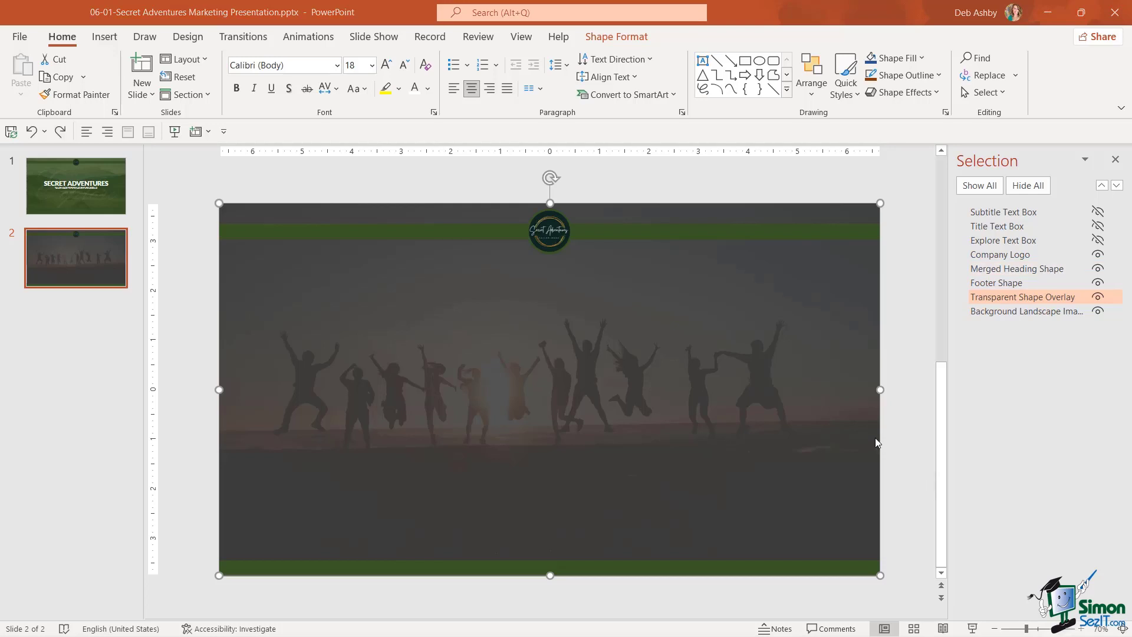
{"action": "mouse_move", "coordinate": [430, 241]}
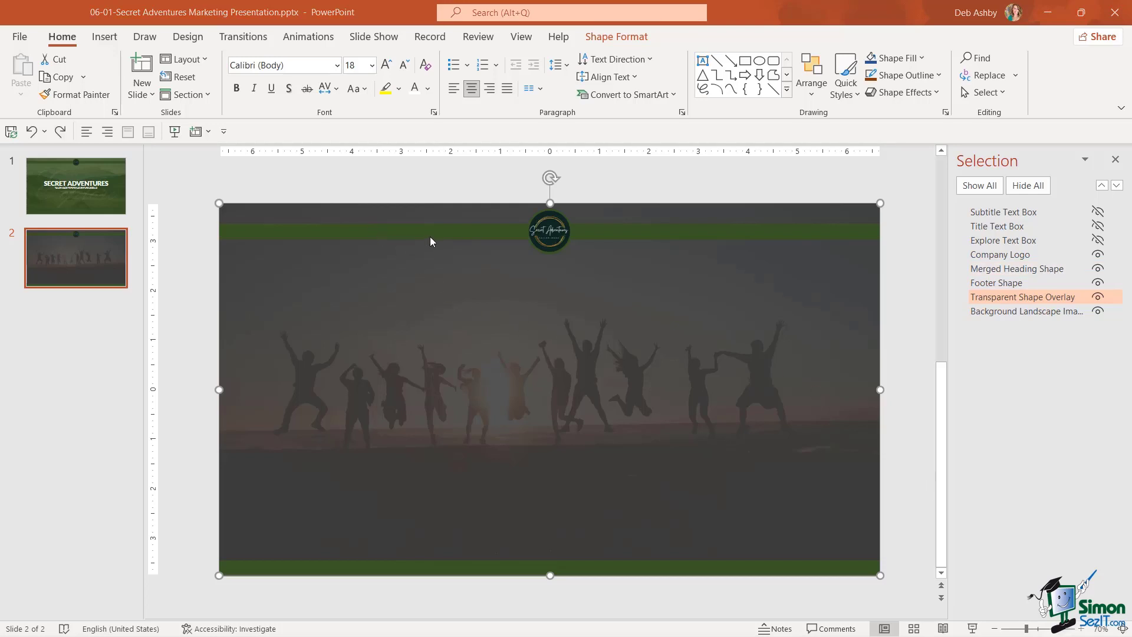
{"action": "mouse_move", "coordinate": [478, 306]}
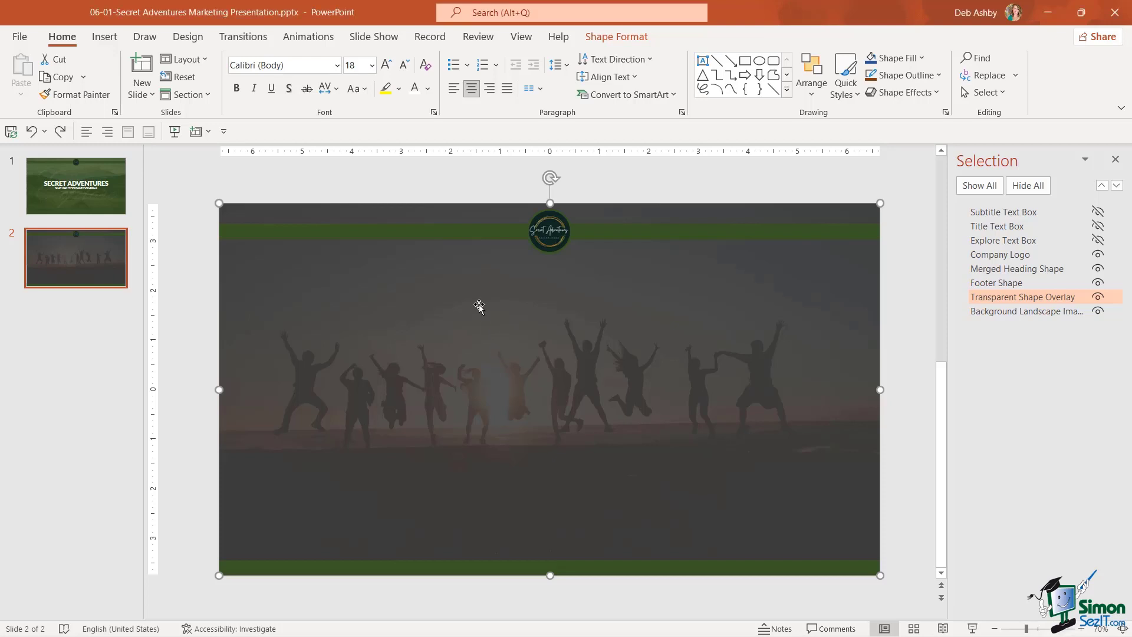
{"action": "right_click", "coordinate": [479, 304]}
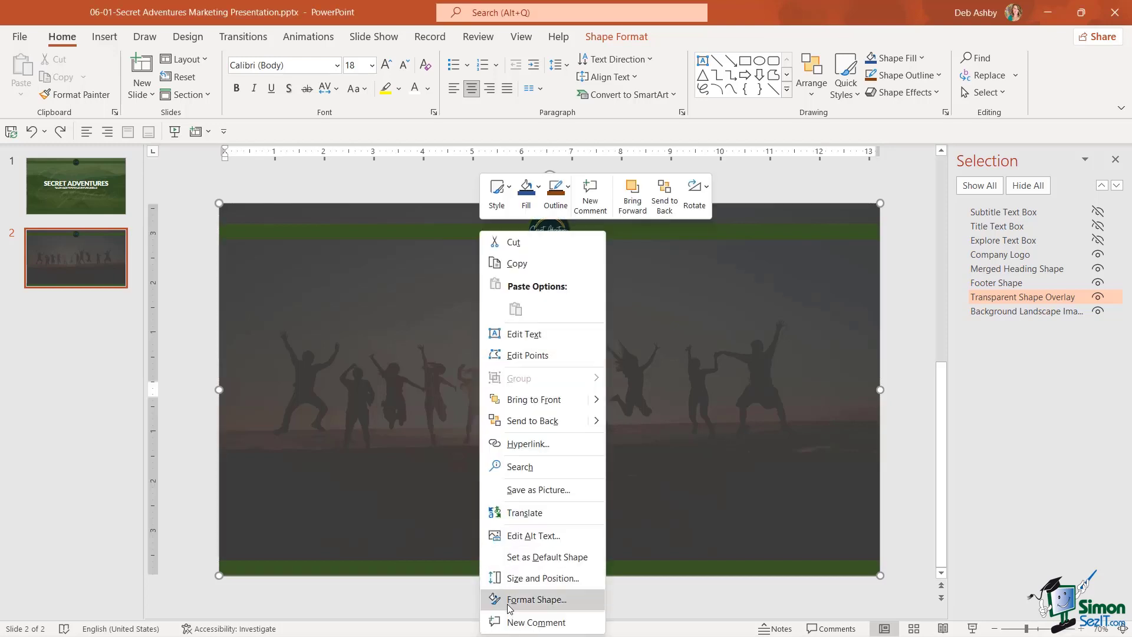
{"action": "left_click", "coordinate": [537, 599]}
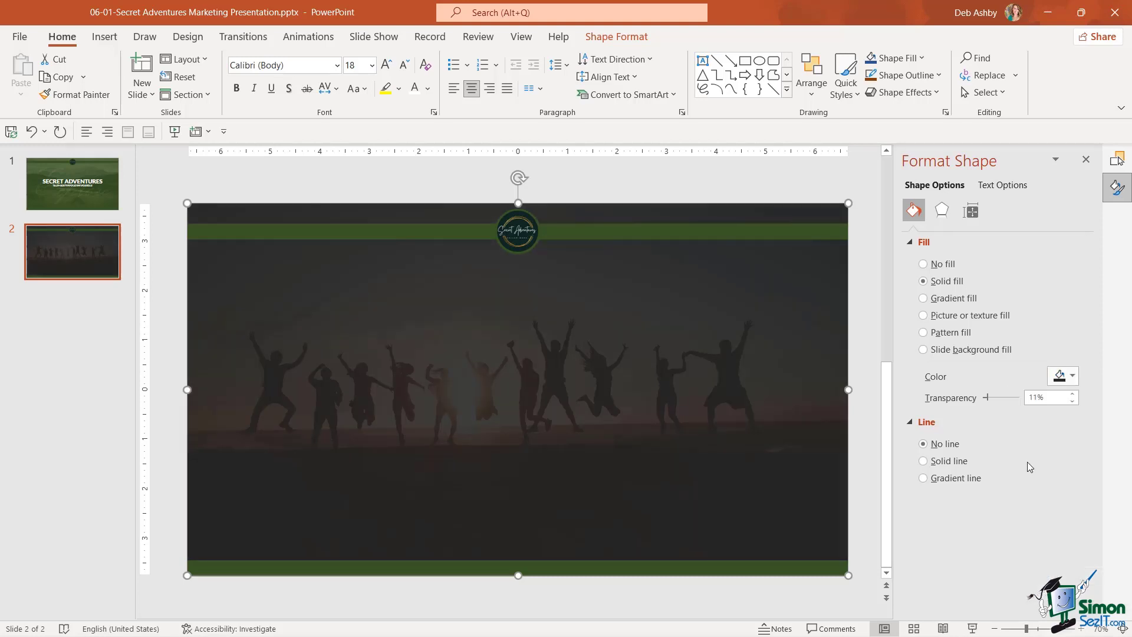
{"action": "mouse_move", "coordinate": [991, 405]}
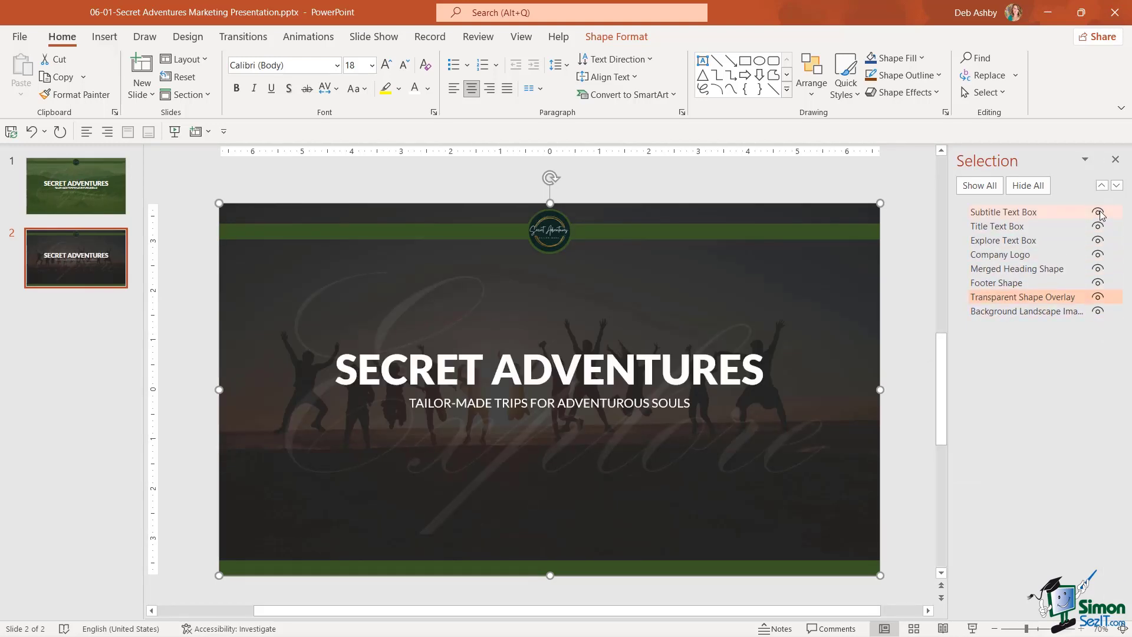
Hide the title and subtitle, then edit the faint script Explore text to read 'Team'
{"action": "left_click", "coordinate": [1097, 212]}
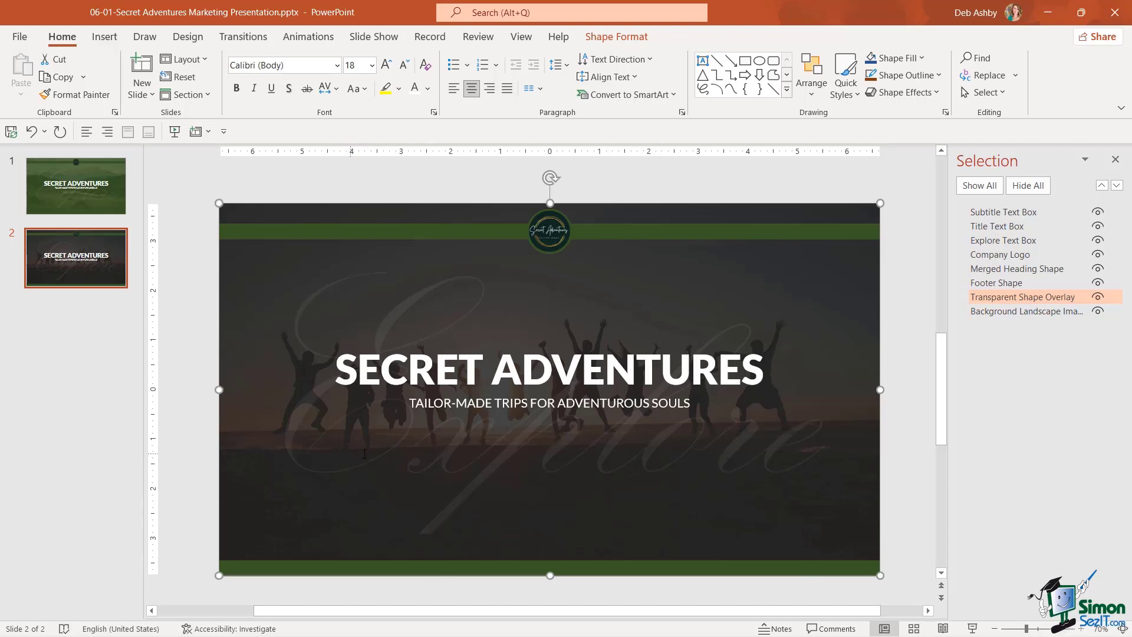
{"action": "mouse_move", "coordinate": [605, 450]}
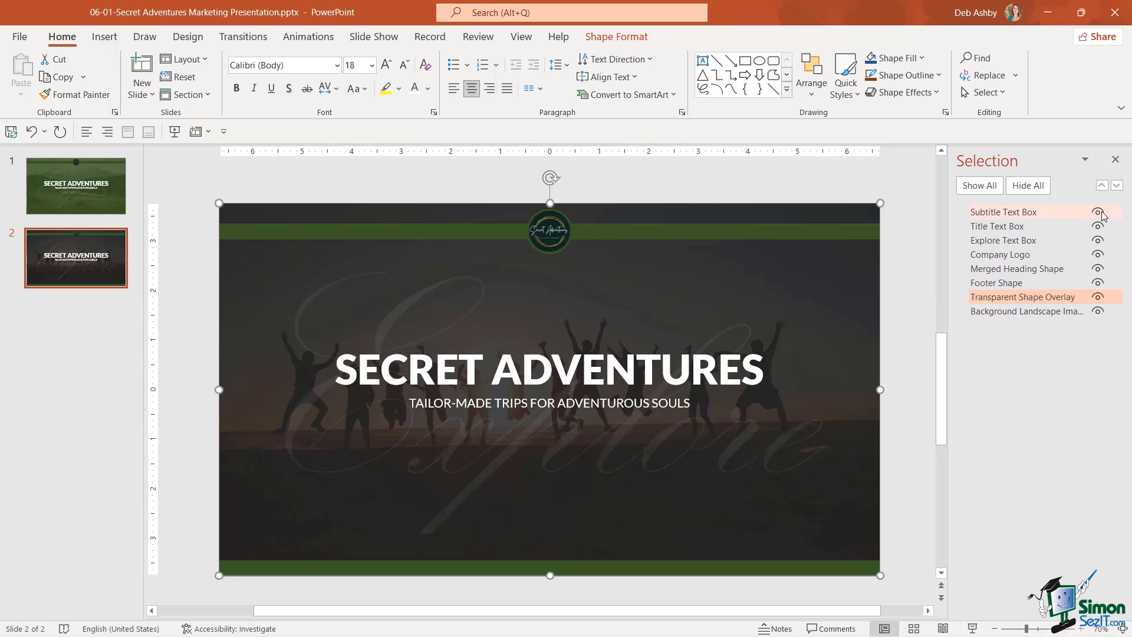
{"action": "left_click", "coordinate": [1098, 212]}
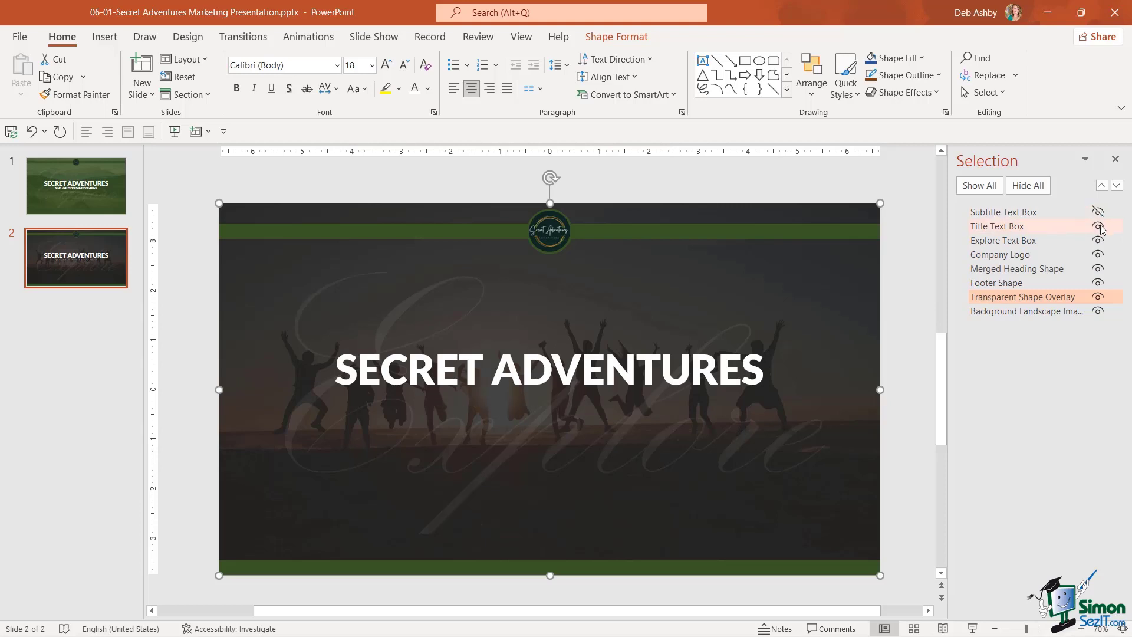
{"action": "left_click", "coordinate": [1099, 226]}
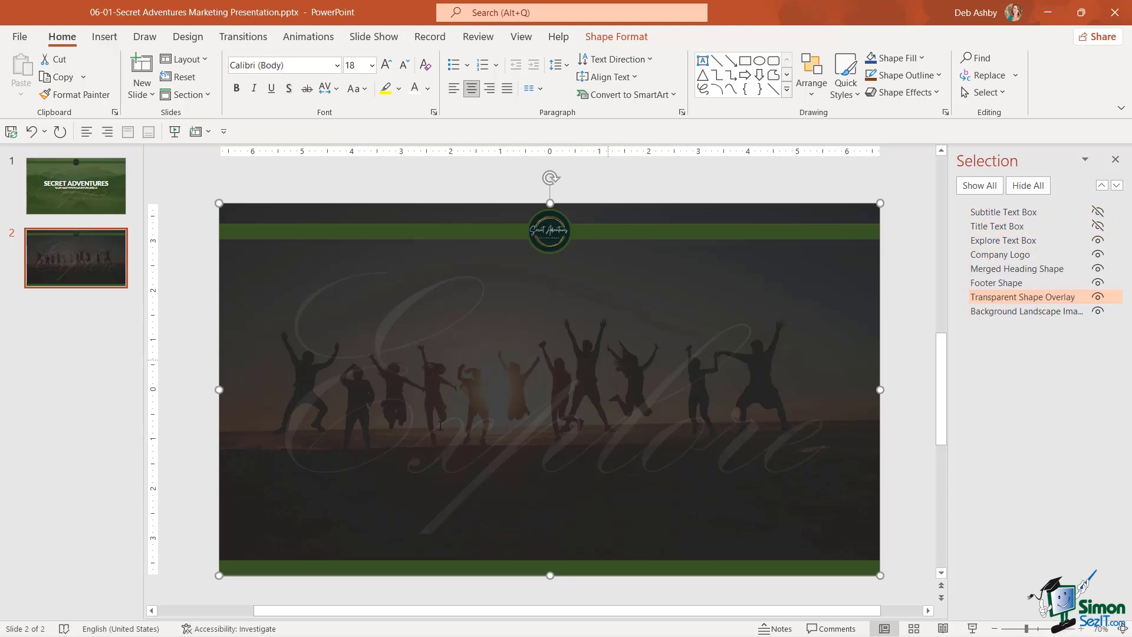
{"action": "left_click", "coordinate": [1002, 240]}
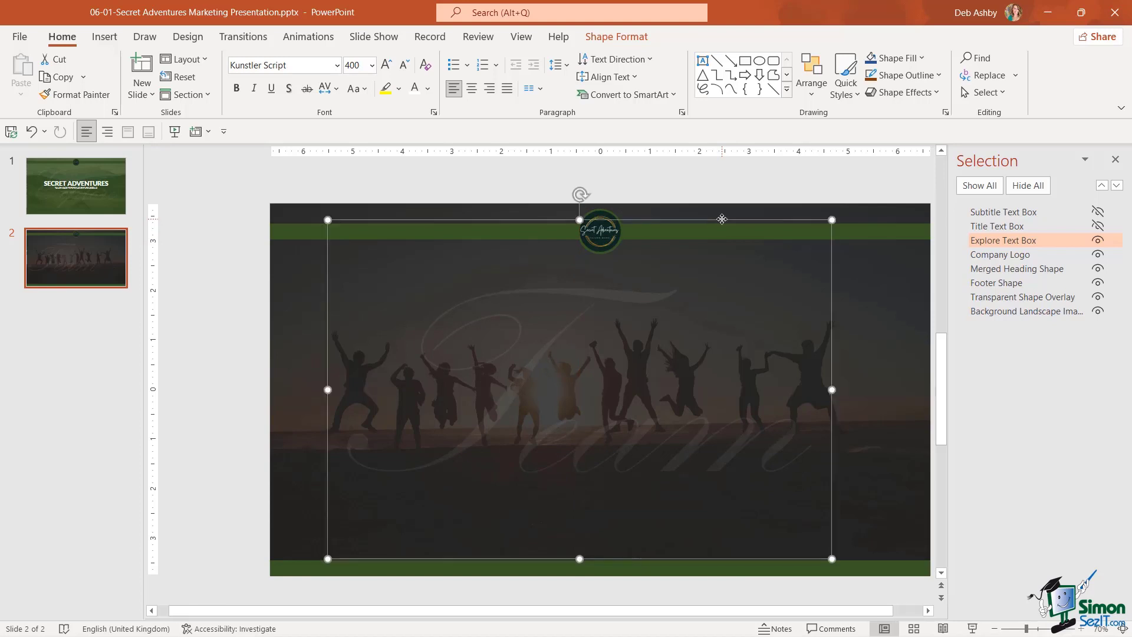
{"action": "left_click", "coordinate": [750, 193]}
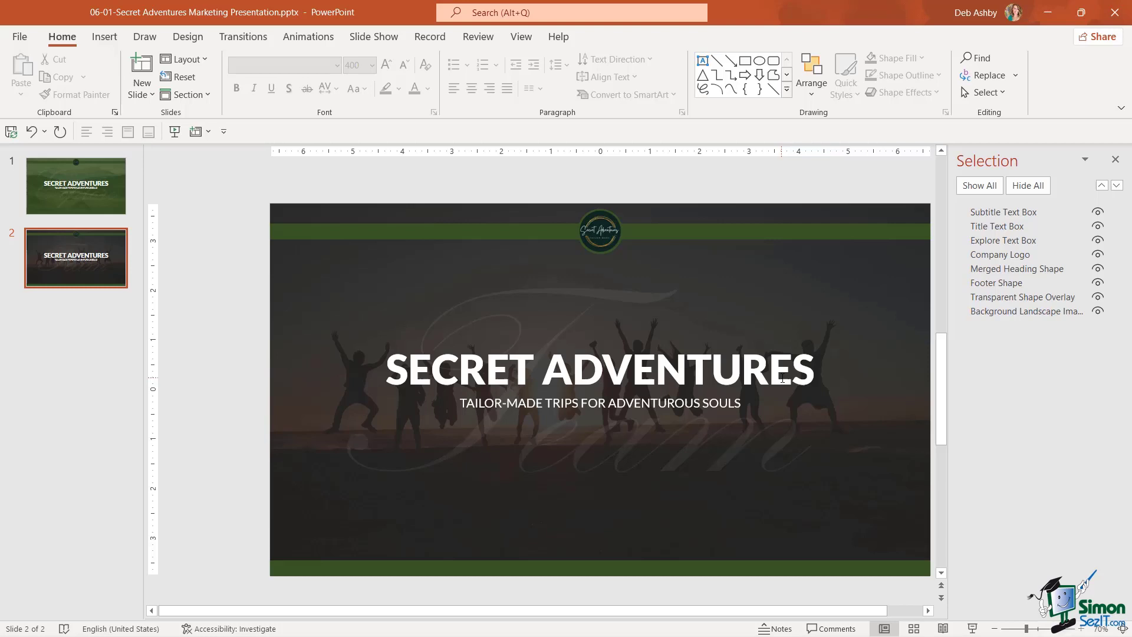
{"action": "mouse_move", "coordinate": [852, 330]}
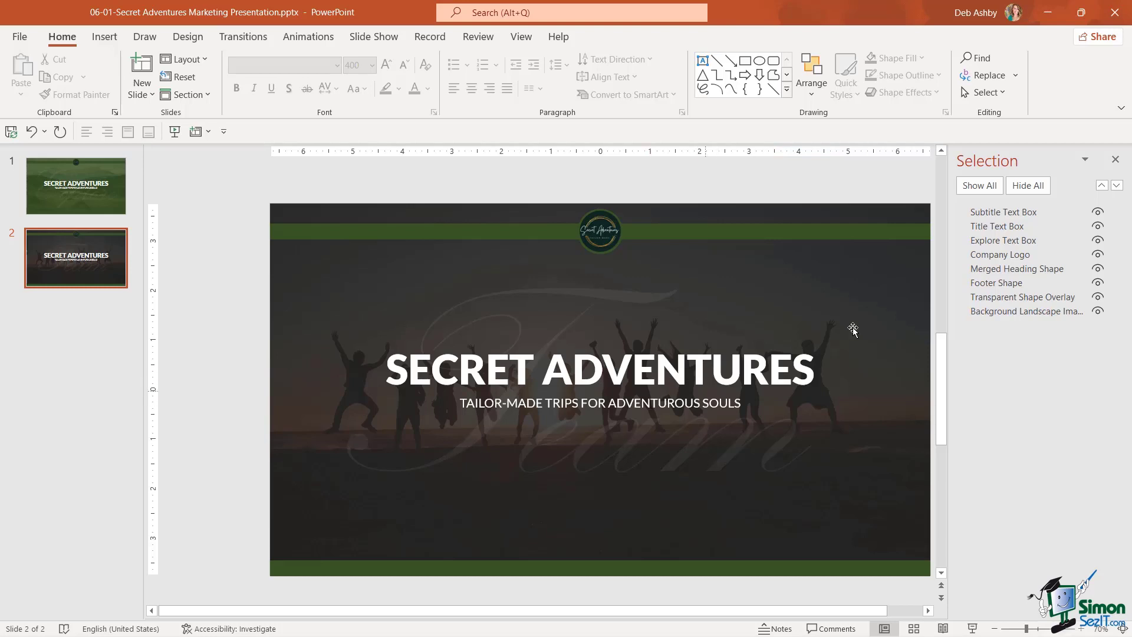
Make the title a left-aligned 'MEET THE TEAM', two font sizes smaller
{"action": "left_click", "coordinate": [1002, 212]}
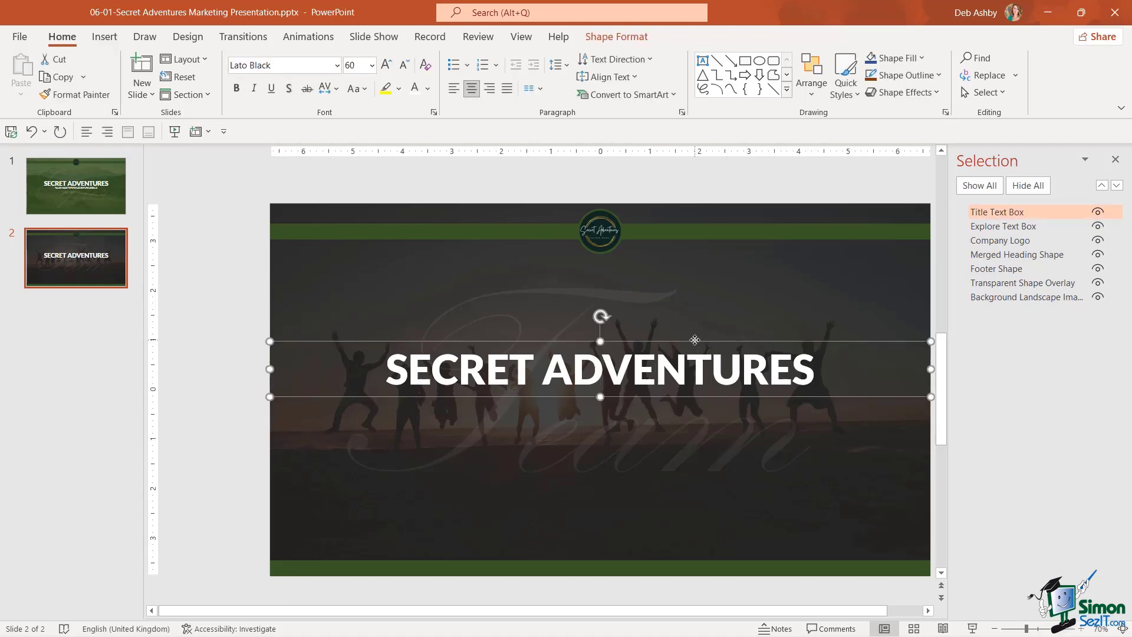
{"action": "left_click", "coordinate": [453, 88]}
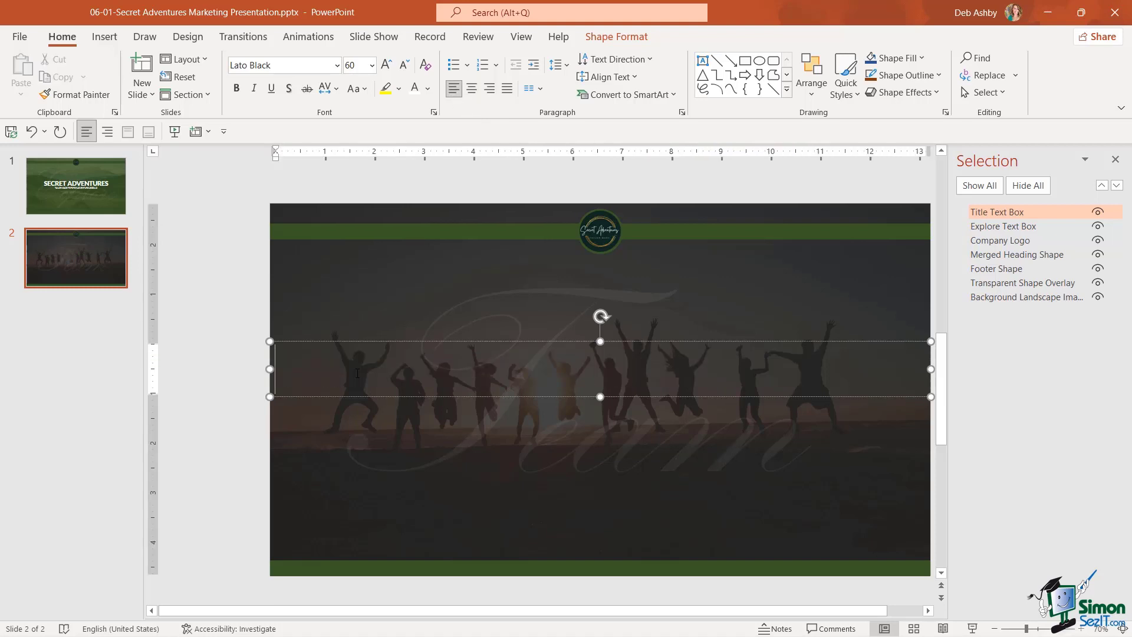
{"action": "type", "text": "MEET TTHE TEAM"}
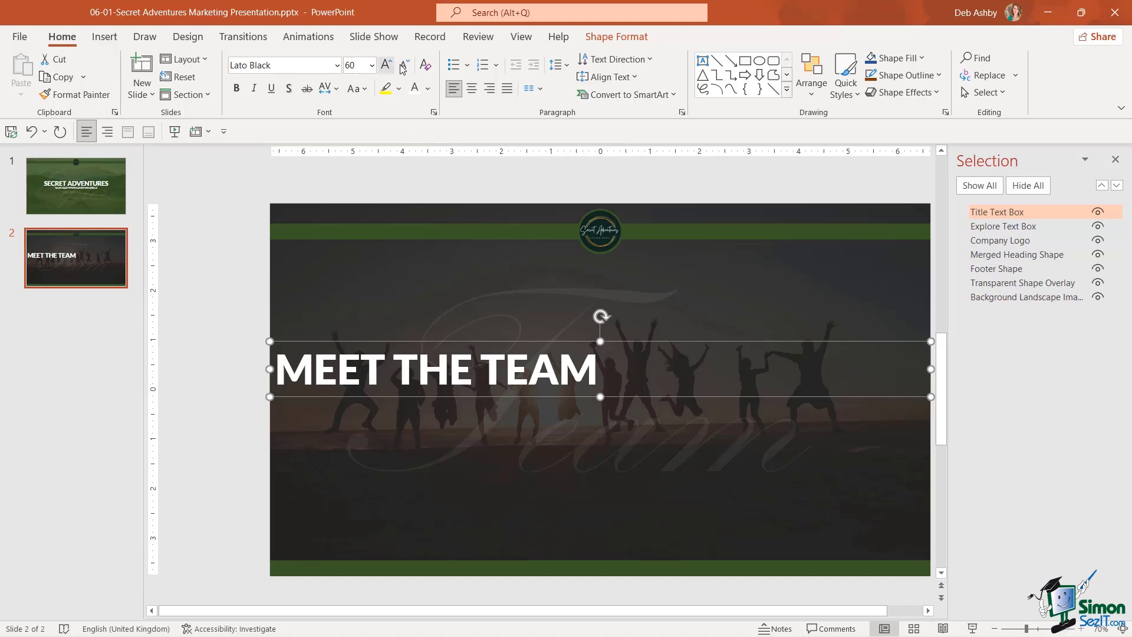
{"action": "mouse_move", "coordinate": [405, 65]}
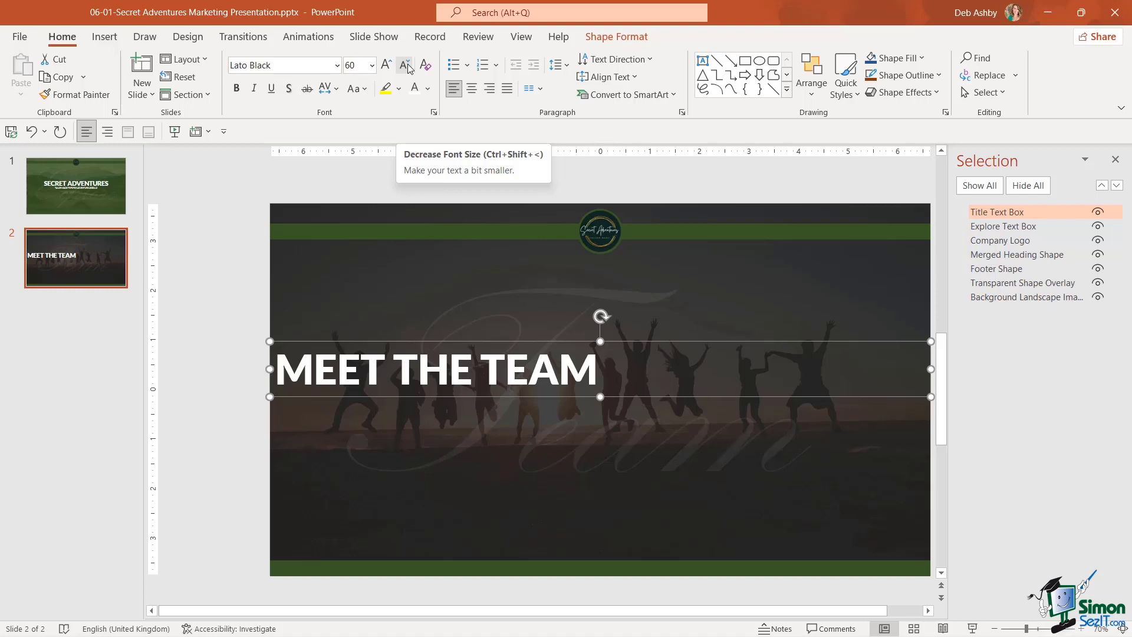
{"action": "left_click", "coordinate": [405, 65]}
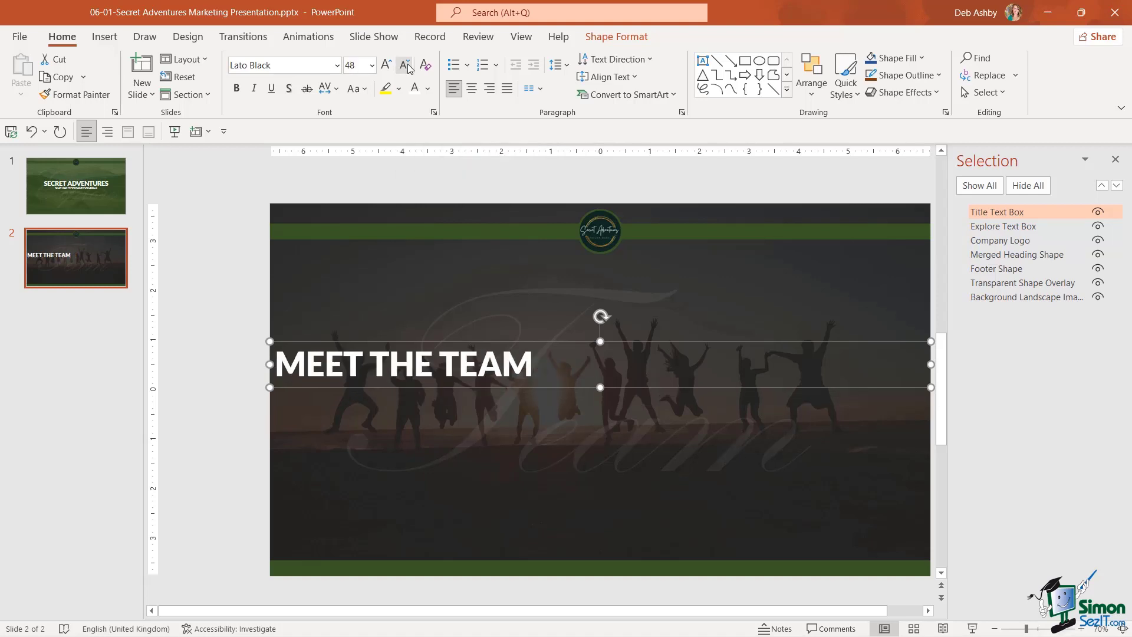
{"action": "left_click", "coordinate": [404, 65]}
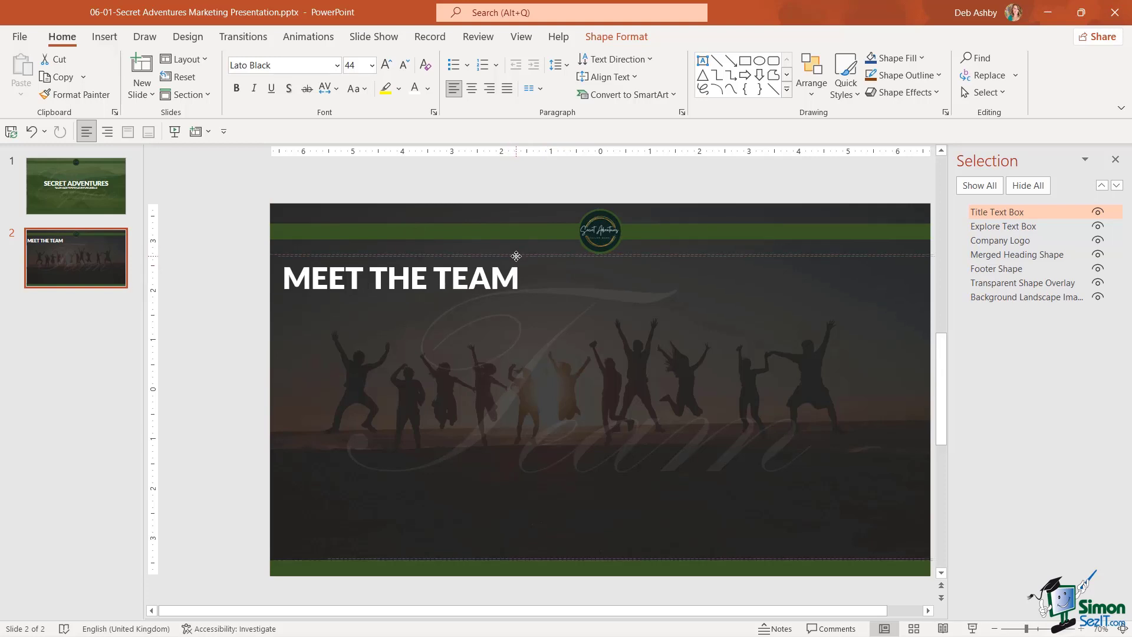
{"action": "left_click", "coordinate": [753, 319]}
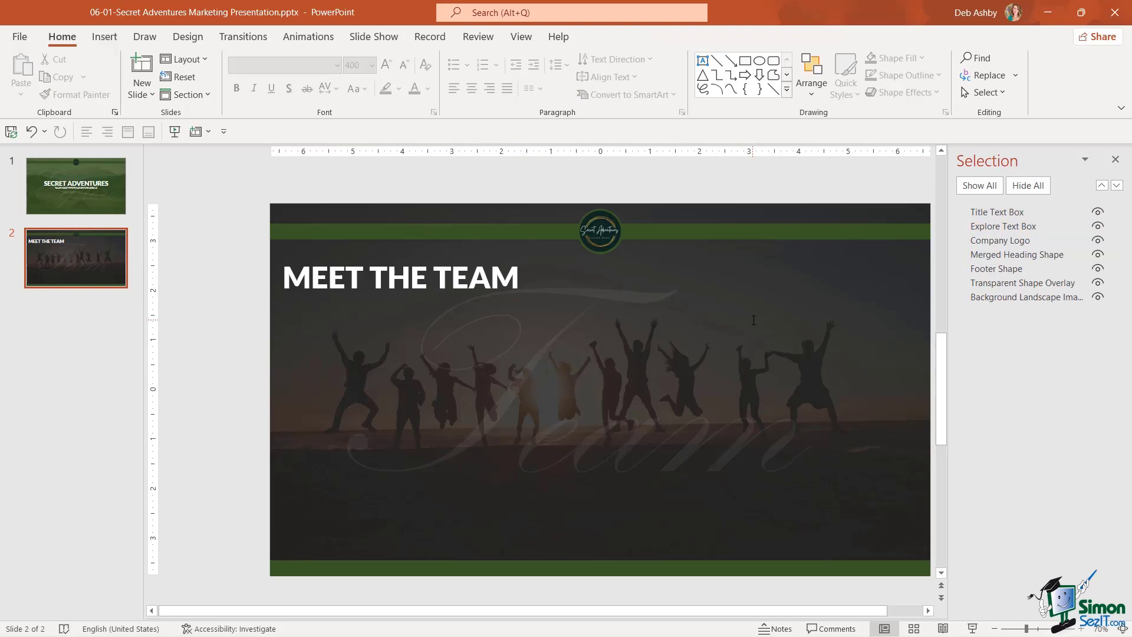